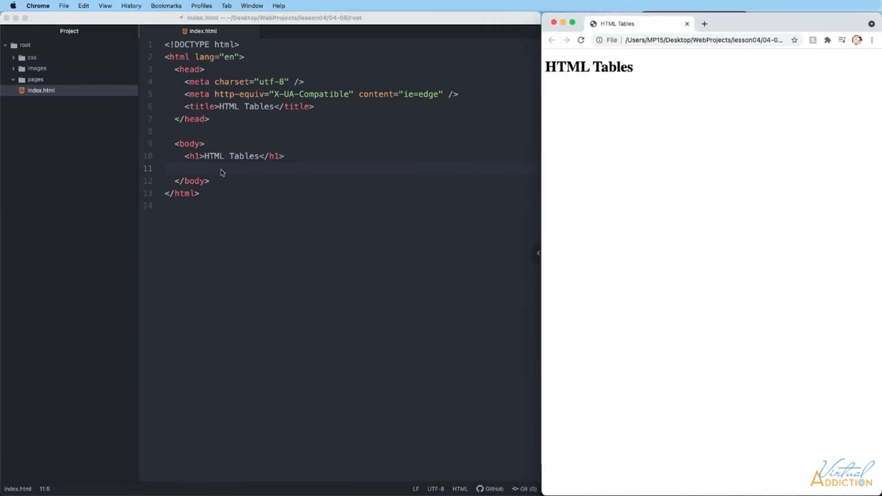
{"action": "mouse_move", "coordinate": [212, 174]}
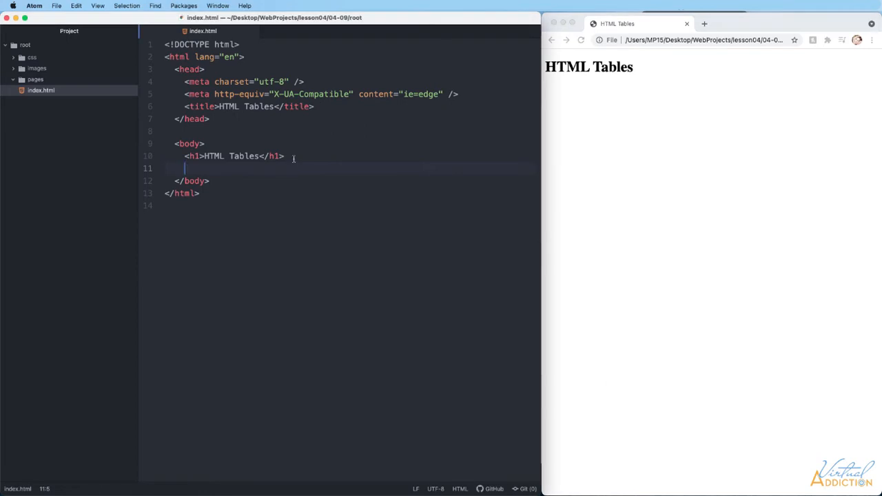
- Add a table under the h1 with one row holding cells 'Cell 1' and 'Cell 2'
{"action": "type", "text": "table>"}
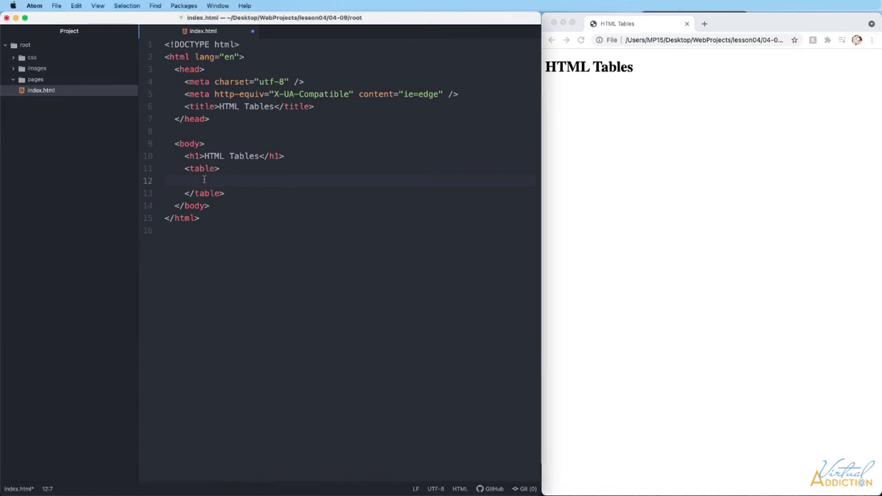
{"action": "type", "text": "<tr>"}
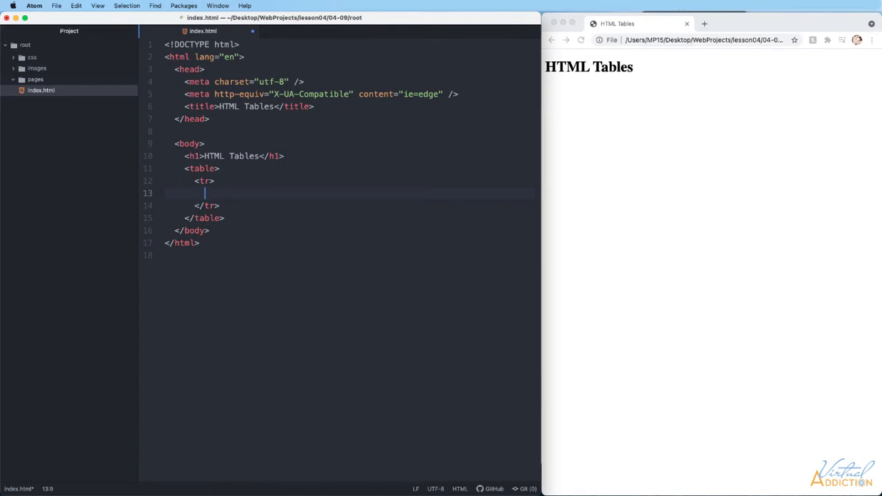
{"action": "type", "text": "<td></td>"}
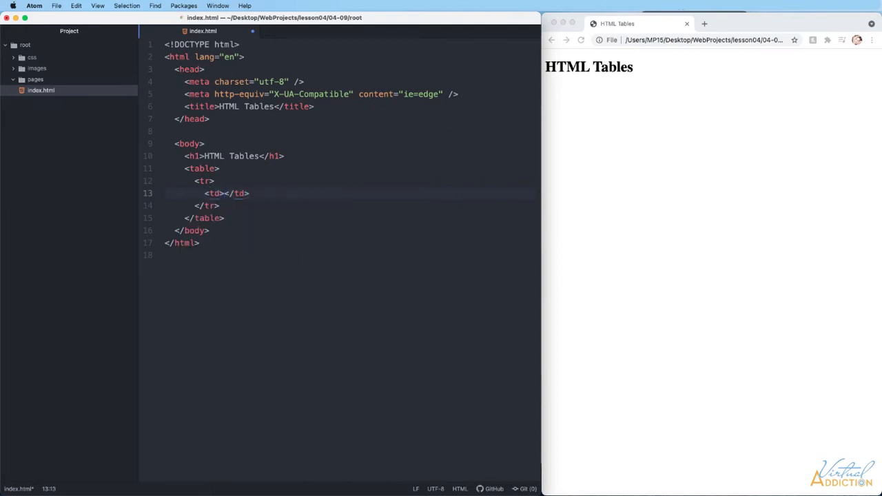
{"action": "type", "text": "Cell 1"}
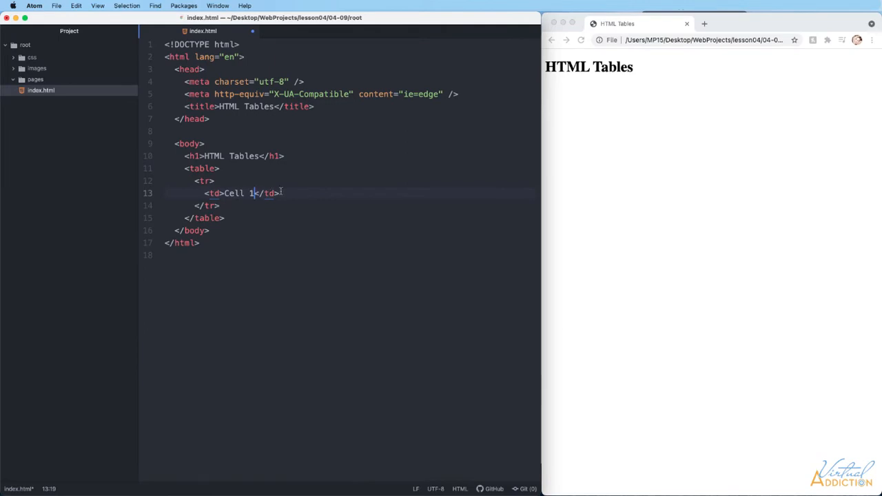
{"action": "key", "text": "Enter"}
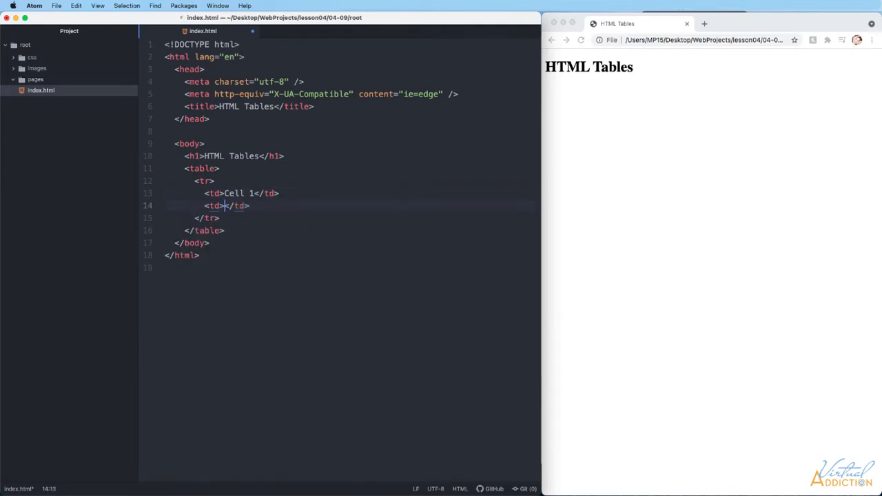
{"action": "type", "text": "Cell 2"}
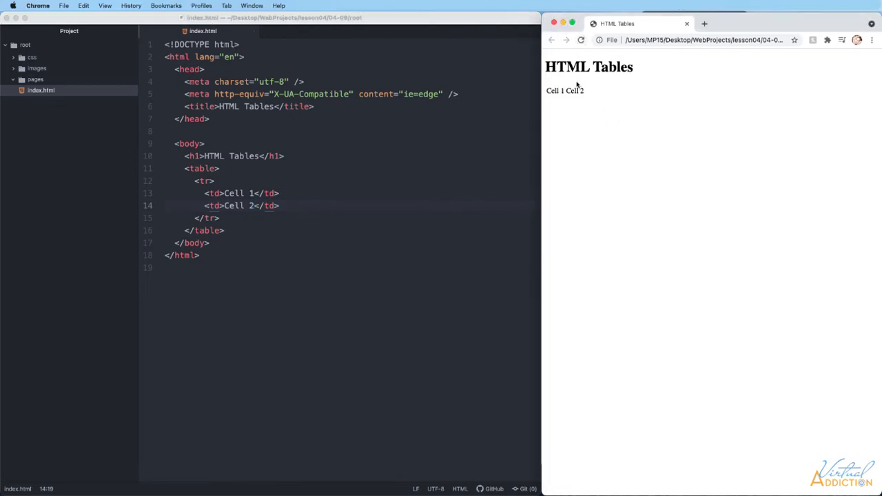
{"action": "mouse_move", "coordinate": [556, 91]}
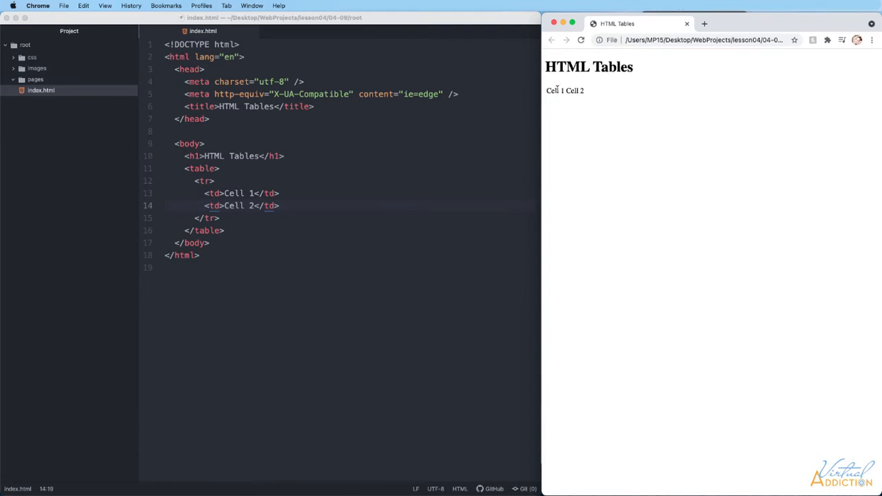
{"action": "mouse_move", "coordinate": [586, 95]}
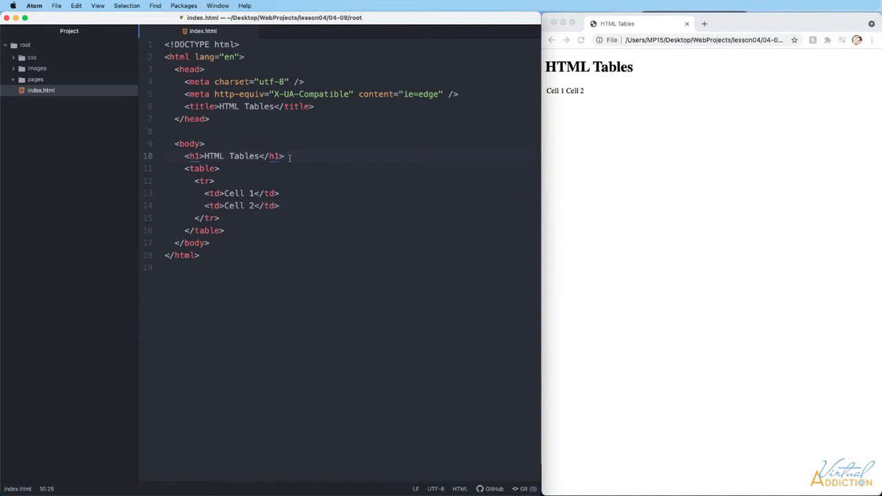
- Add a blank line above the table and give the table tag border="1"
{"action": "key", "text": "Enter"}
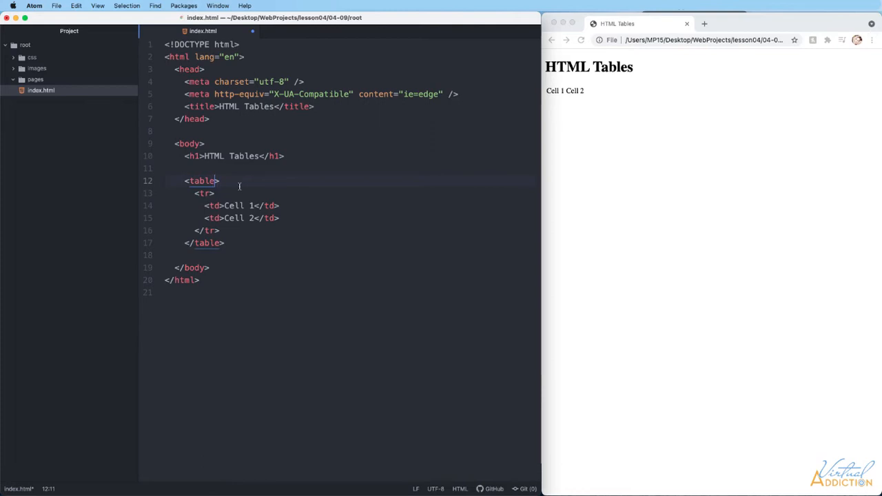
{"action": "type", "text": "\" \""}
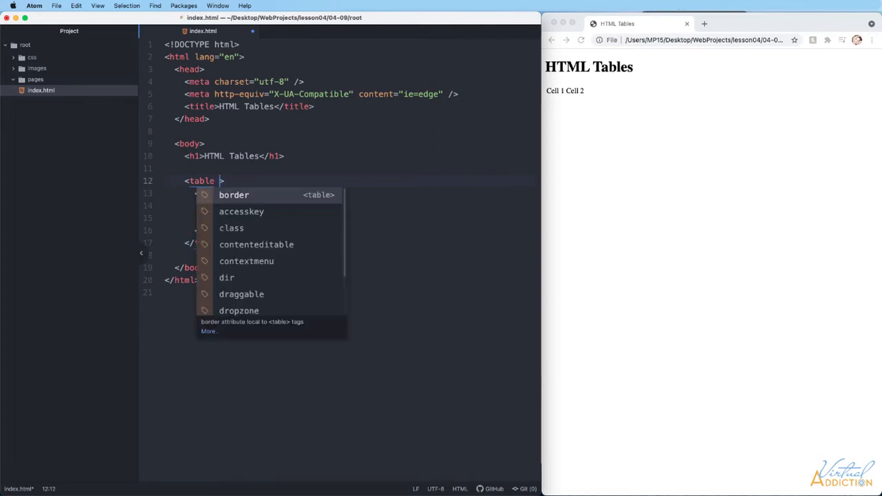
{"action": "type", "text": "border="}
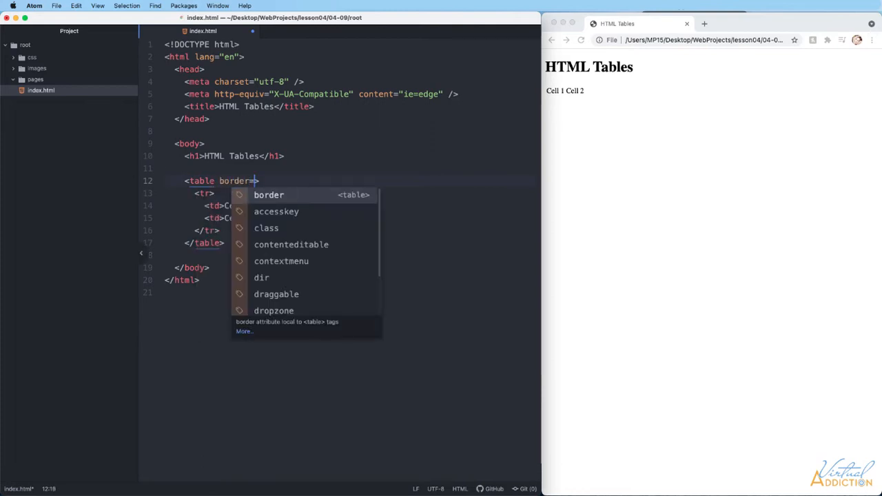
{"action": "type", "text": "\"1\""}
{"action": "type", "text": "<tr>"}
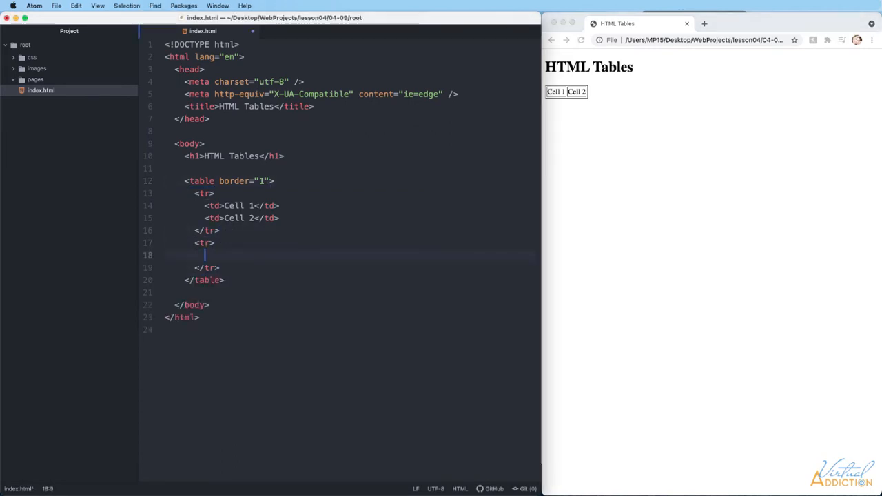
- Fill the second row with 'Cell 3' and 'Cell 4' and reload the browser preview
{"action": "type", "text": "<td>Cell 3</td>"}
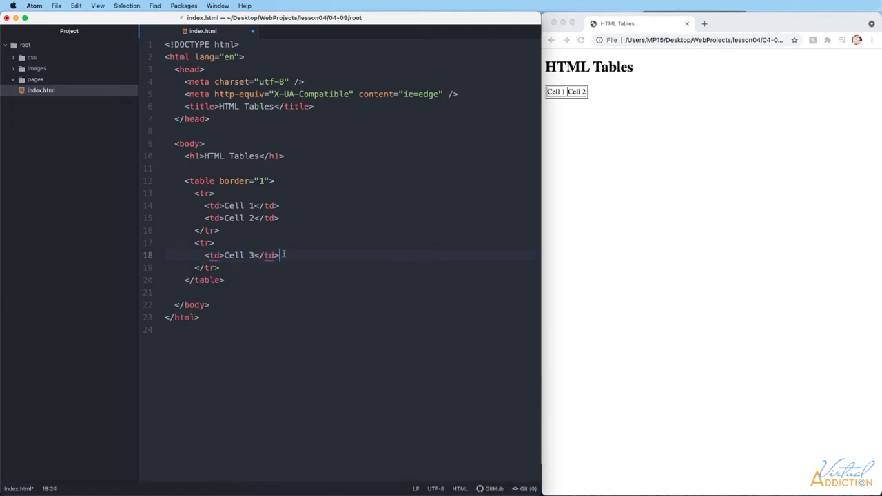
{"action": "key", "text": "Enter"}
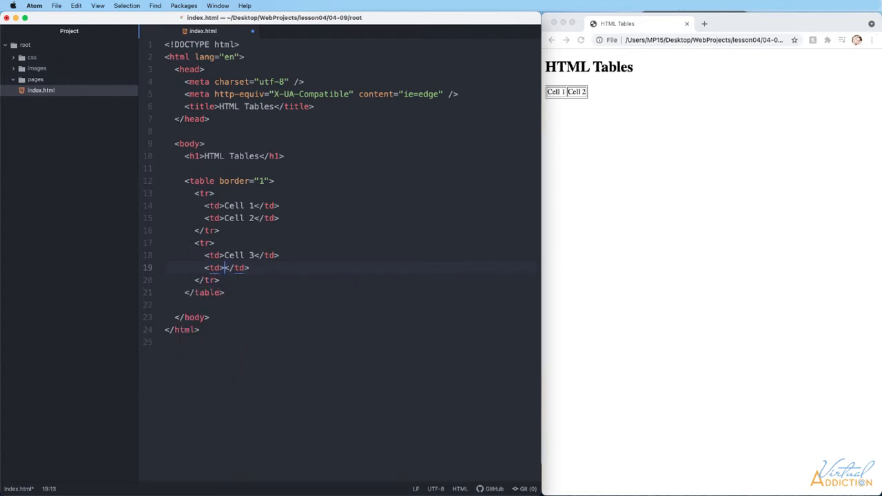
{"action": "type", "text": "Cell 4"}
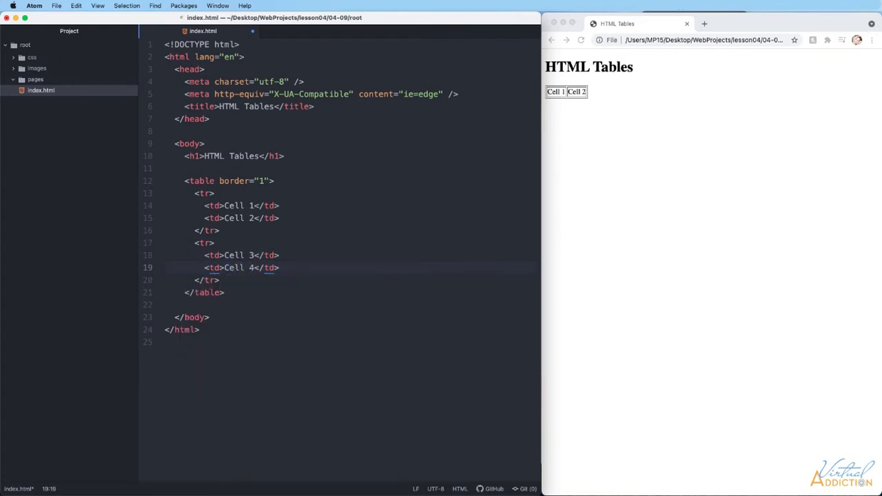
{"action": "left_click", "coordinate": [576, 39]}
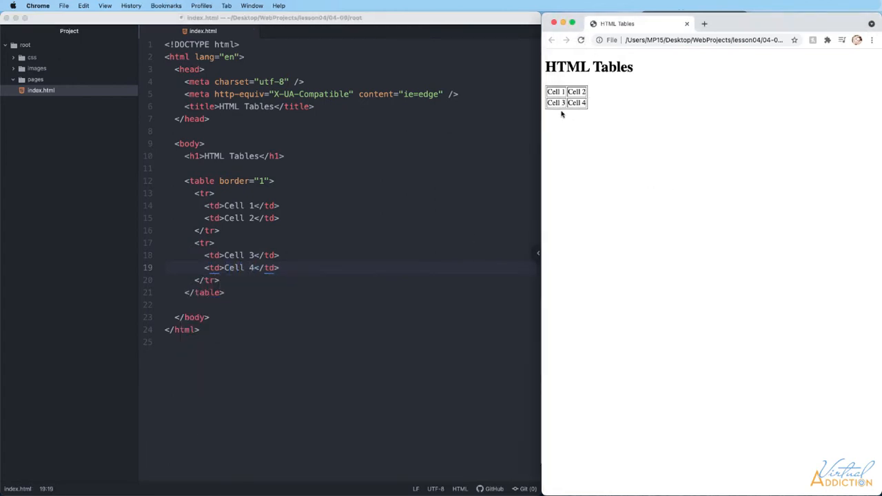
{"action": "mouse_move", "coordinate": [554, 102]}
{"action": "type", "text": "<tr>"}
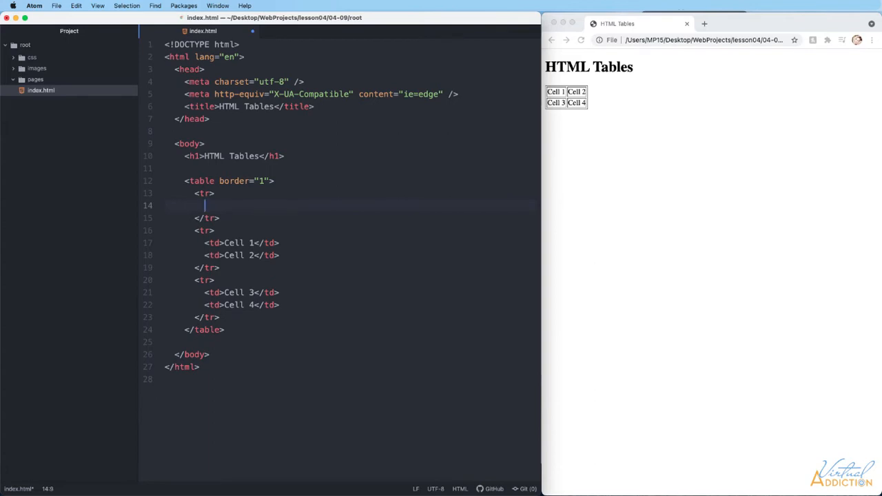
- Add header cells 'Column 1' and 'Column 2' to the top row and reload the preview
{"action": "type", "text": "<th></th>"}
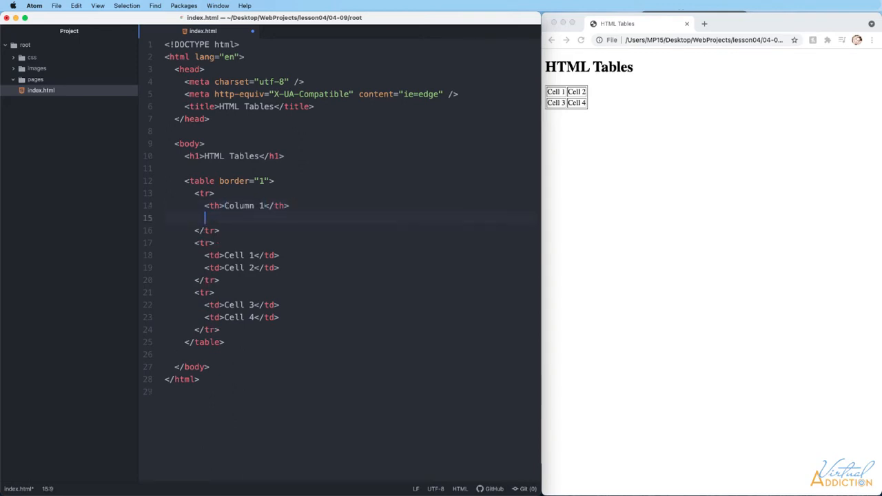
{"action": "type", "text": "<th></th>"}
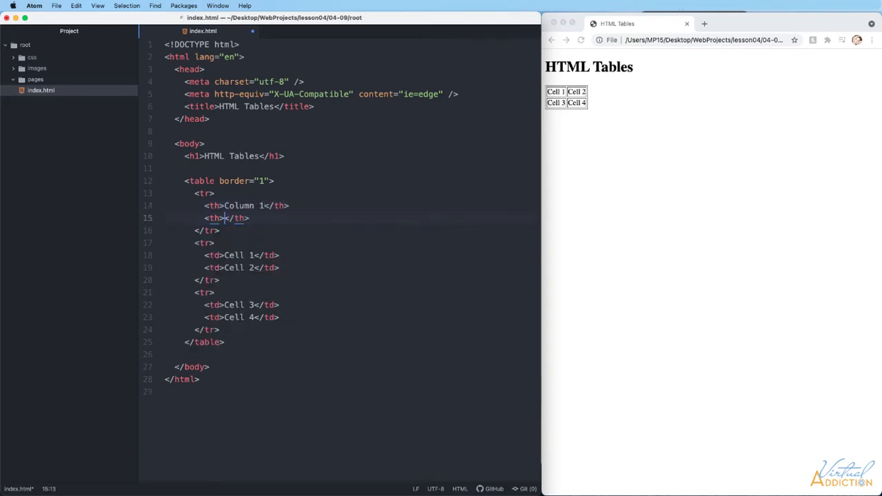
{"action": "type", "text": "Column 2"}
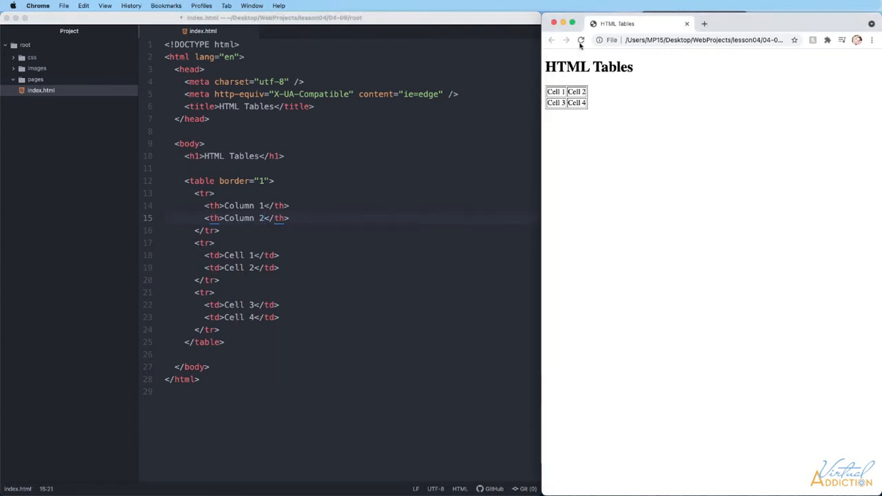
{"action": "left_click", "coordinate": [581, 39]}
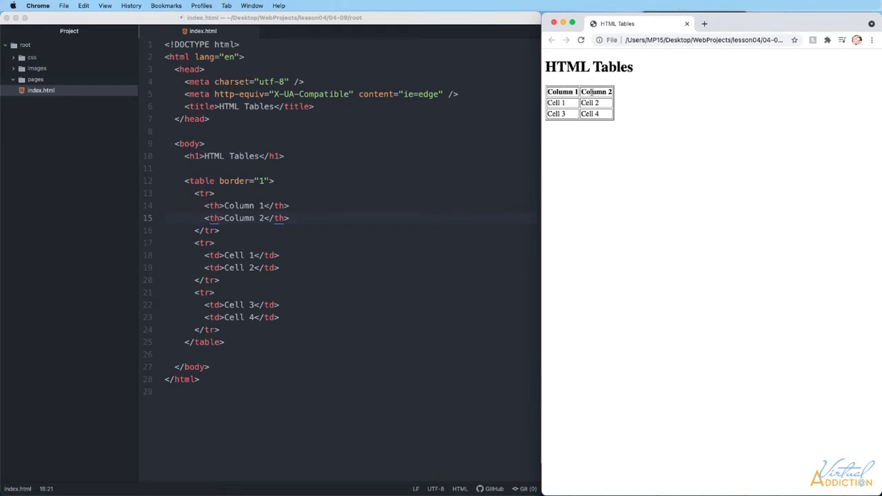
{"action": "mouse_move", "coordinate": [594, 110]}
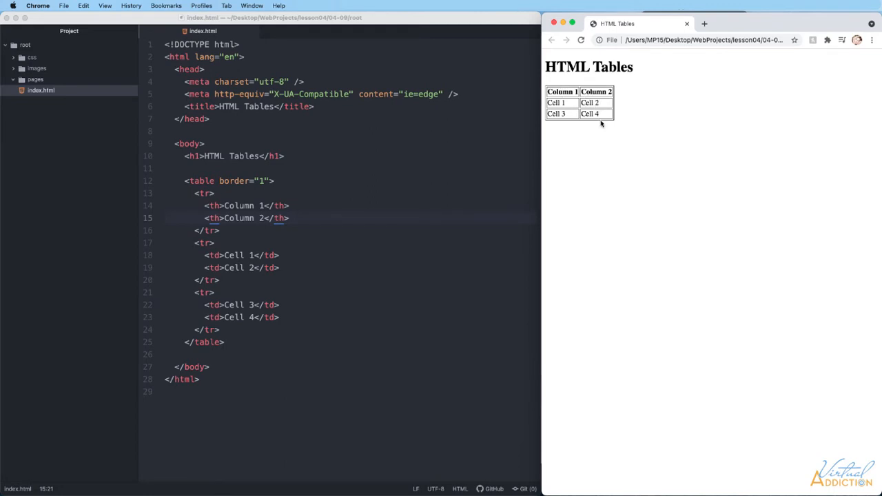
{"action": "mouse_move", "coordinate": [625, 123]}
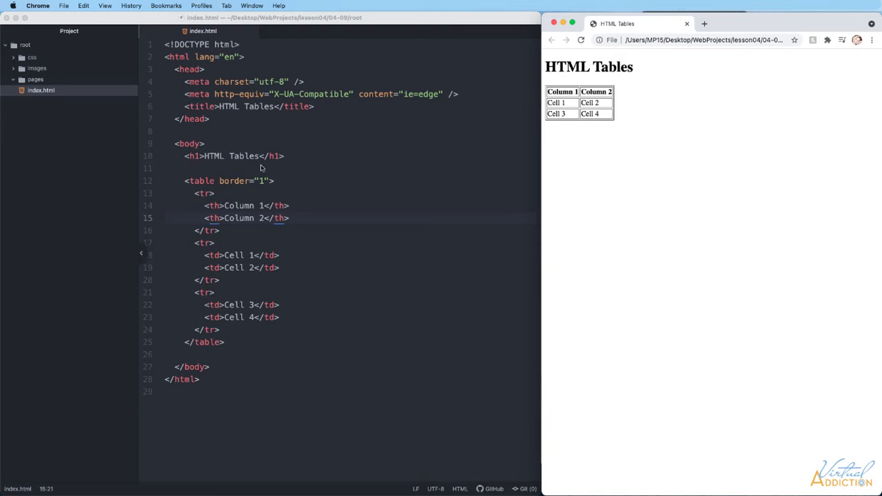
- Add cellspacing="5" after border="1" in the table tag
{"action": "left_click", "coordinate": [270, 181]}
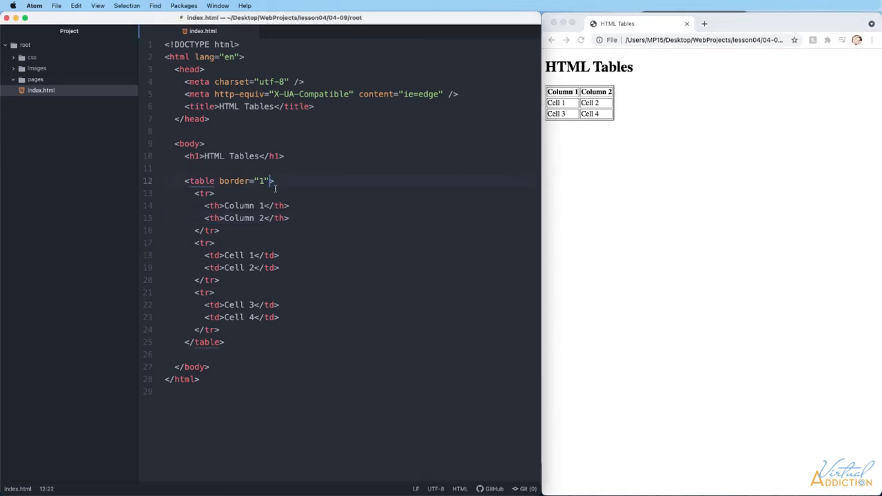
{"action": "type", "text": "cells"}
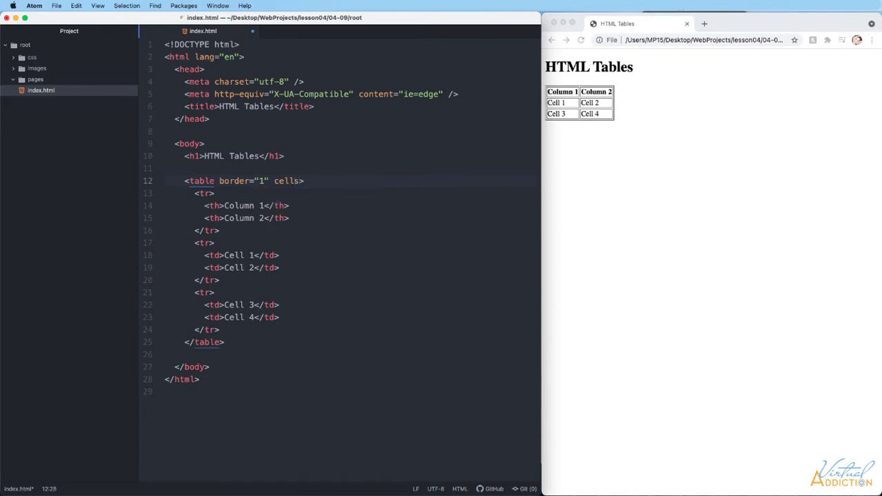
{"action": "type", "text": "p"}
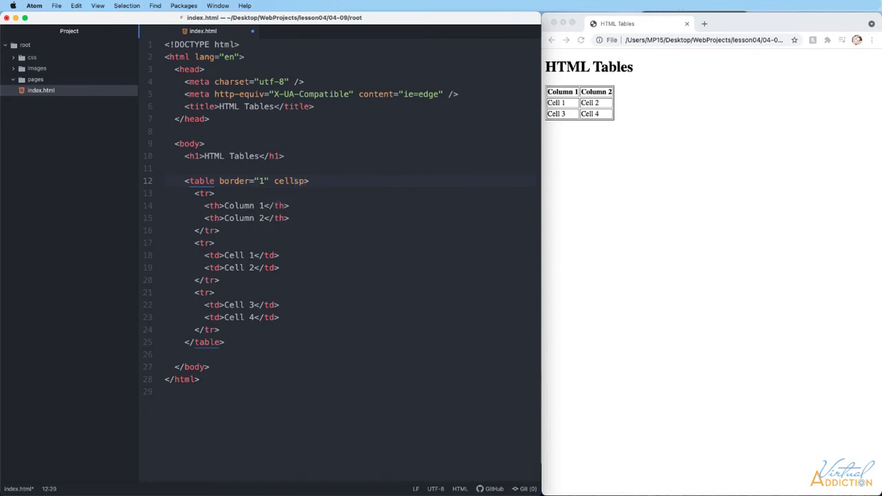
{"action": "type", "text": "acing=\"\""}
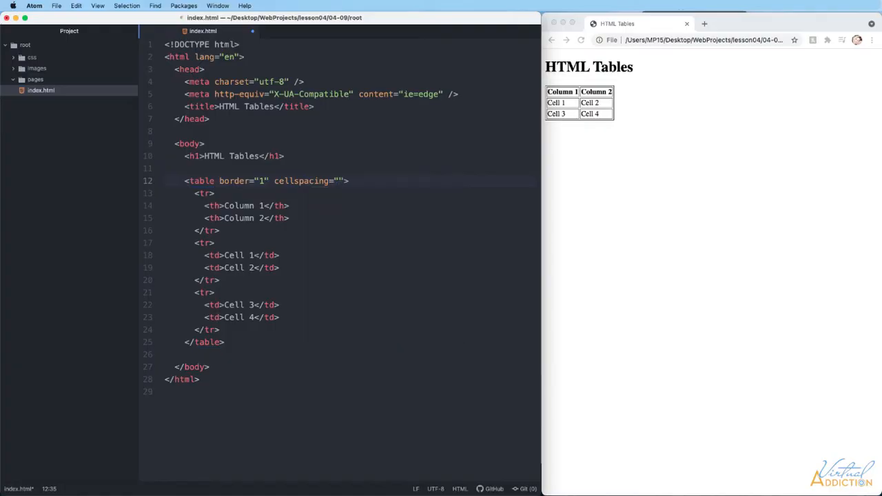
{"action": "type", "text": "5"}
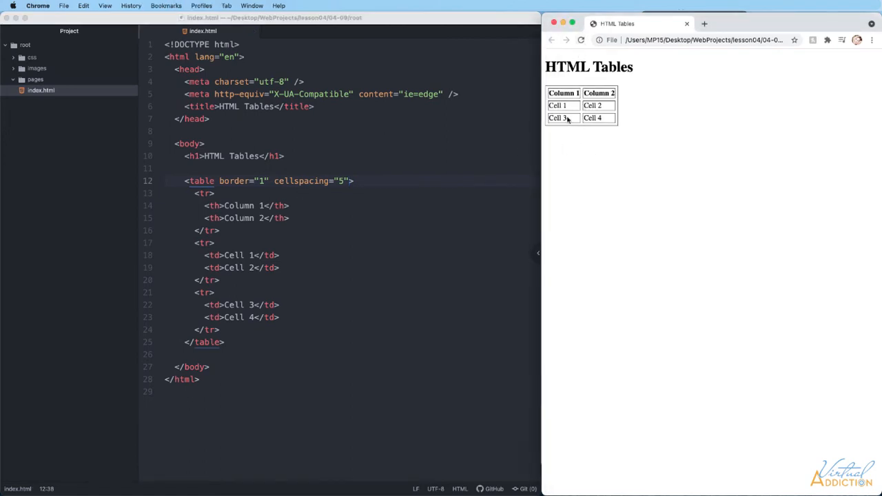
{"action": "mouse_move", "coordinate": [586, 105]}
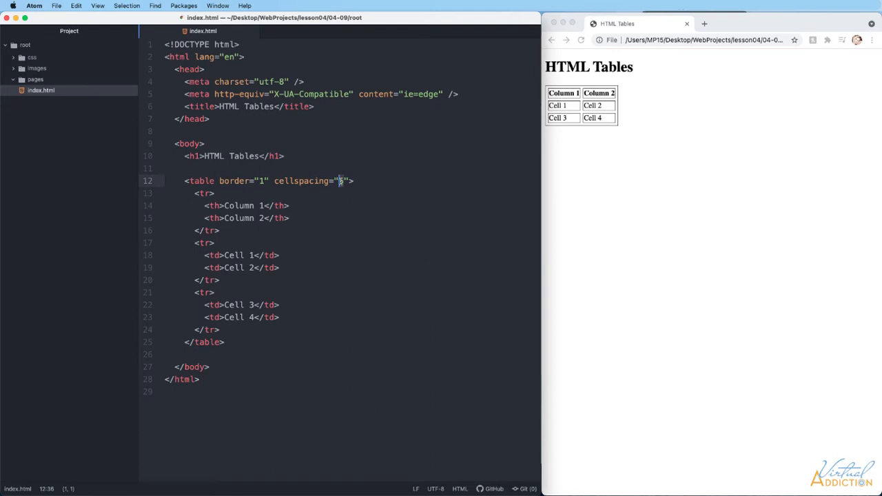
- Change cellspacing to 0, add cellpadding="5", and reload the preview
{"action": "type", "text": "0"}
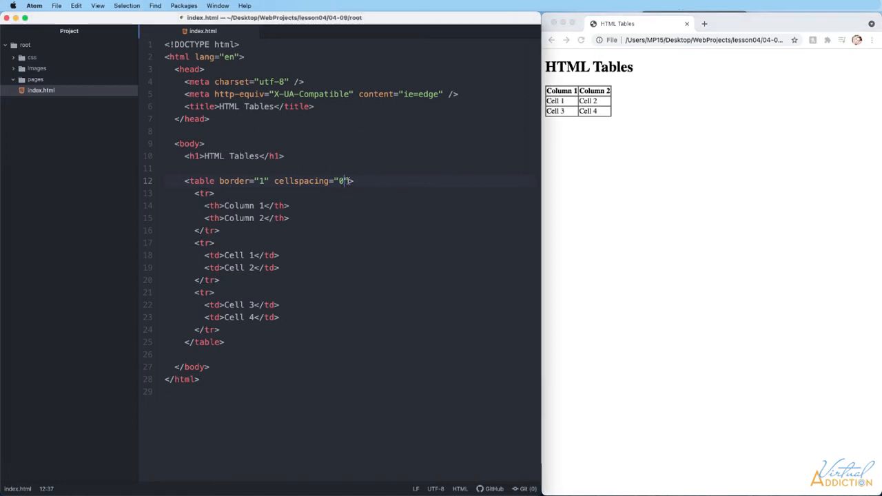
{"action": "type", "text": "cel"}
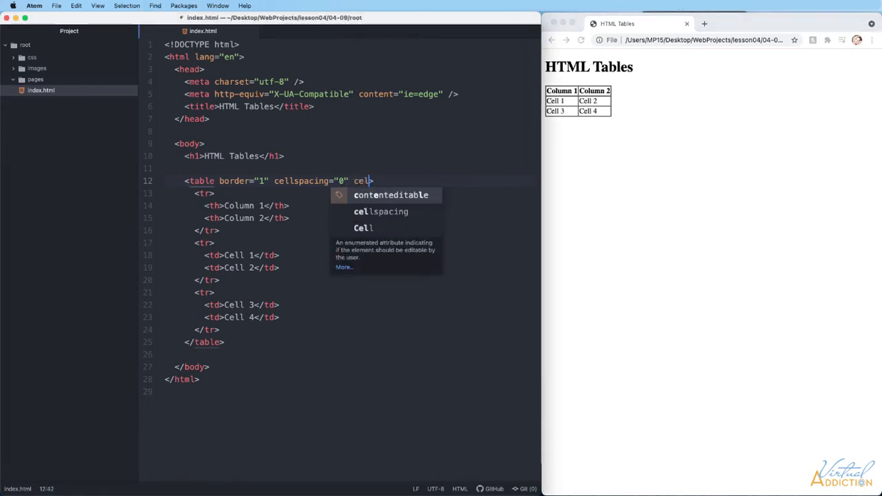
{"action": "type", "text": "lpadding=\""}
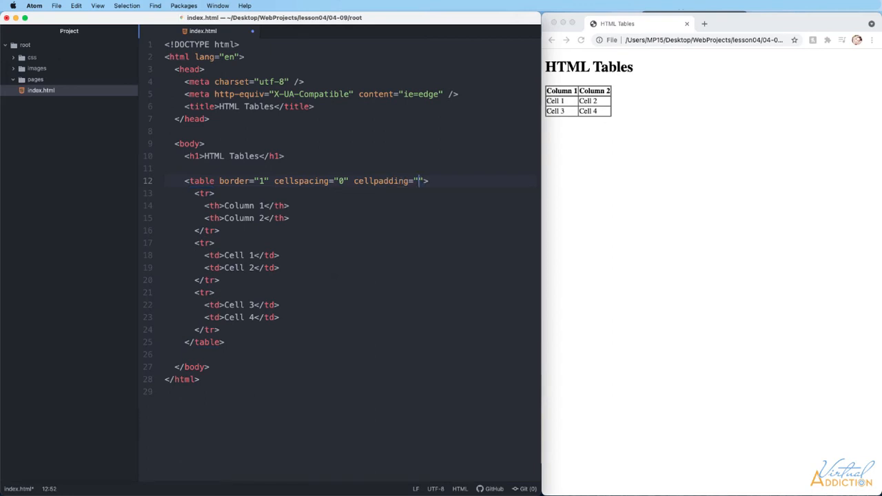
{"action": "type", "text": "5"}
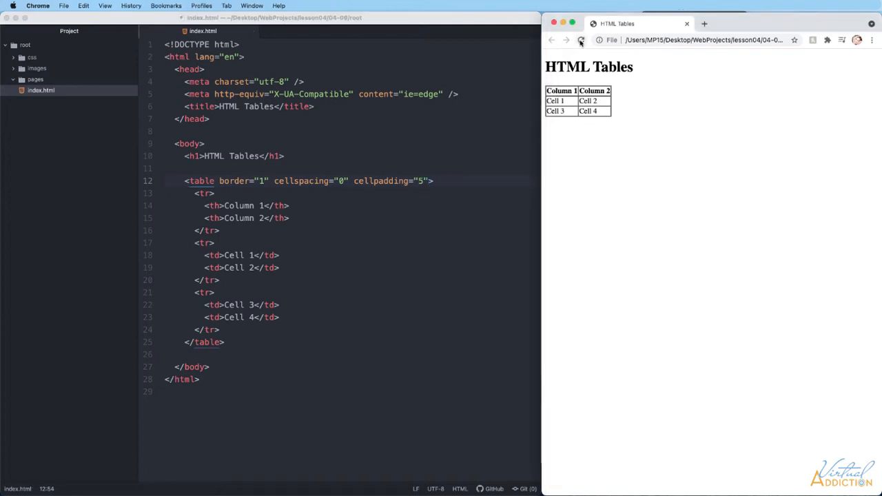
{"action": "left_click", "coordinate": [582, 39]}
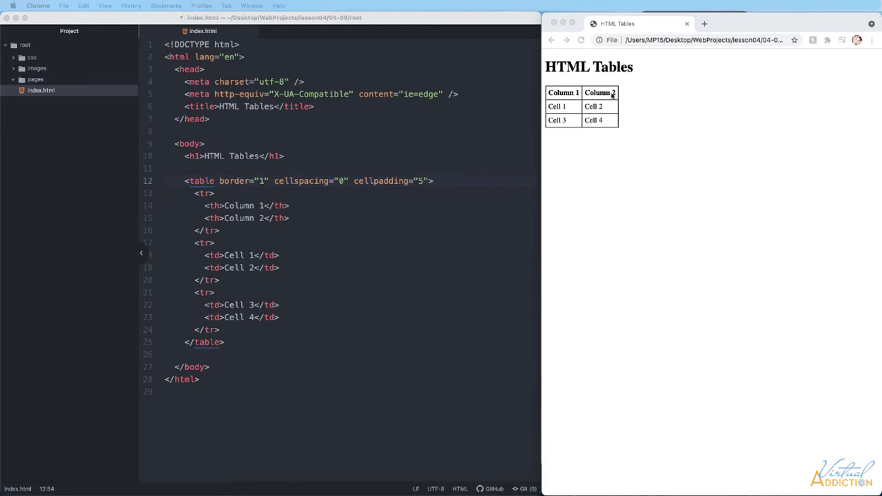
{"action": "mouse_move", "coordinate": [246, 207]}
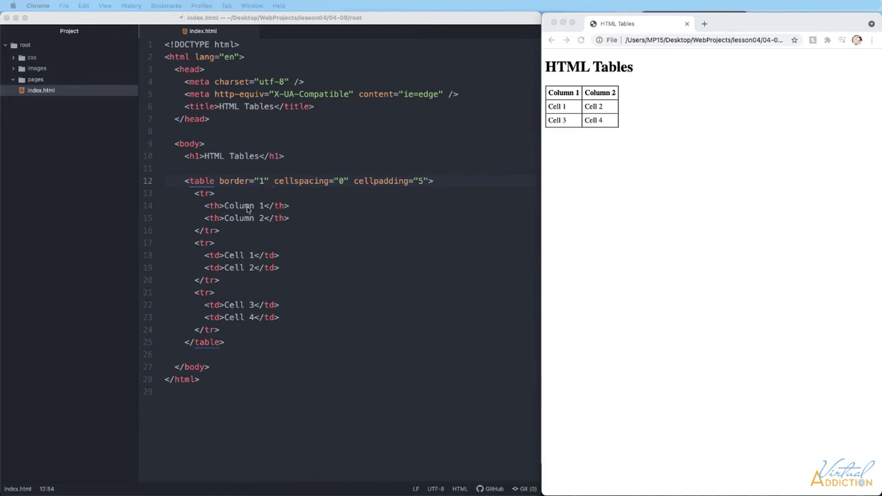
- Replace the two headers with a single 'My table of data' heading and reload
{"action": "type", "text": "My table of"}
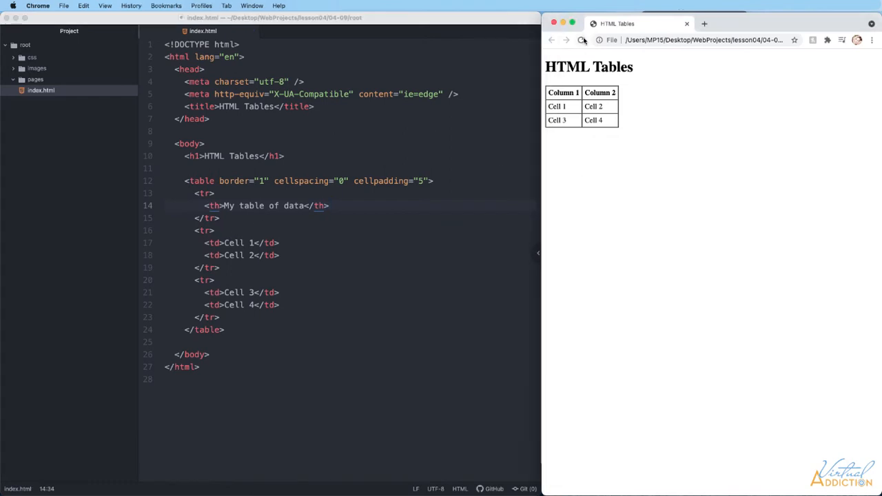
{"action": "left_click", "coordinate": [581, 39]}
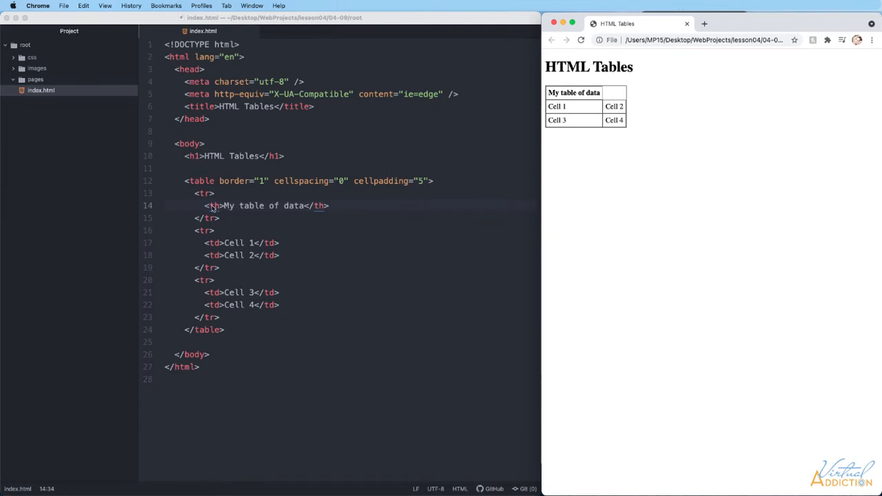
{"action": "mouse_move", "coordinate": [222, 249]}
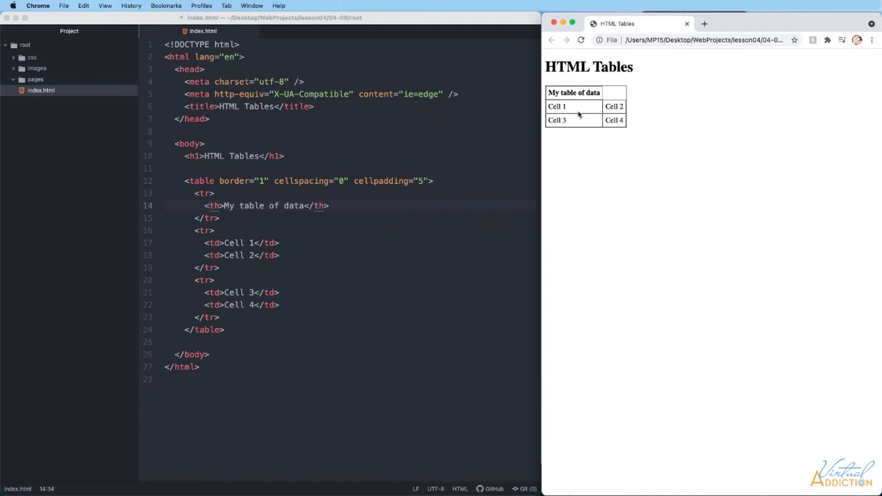
{"action": "mouse_move", "coordinate": [291, 209]}
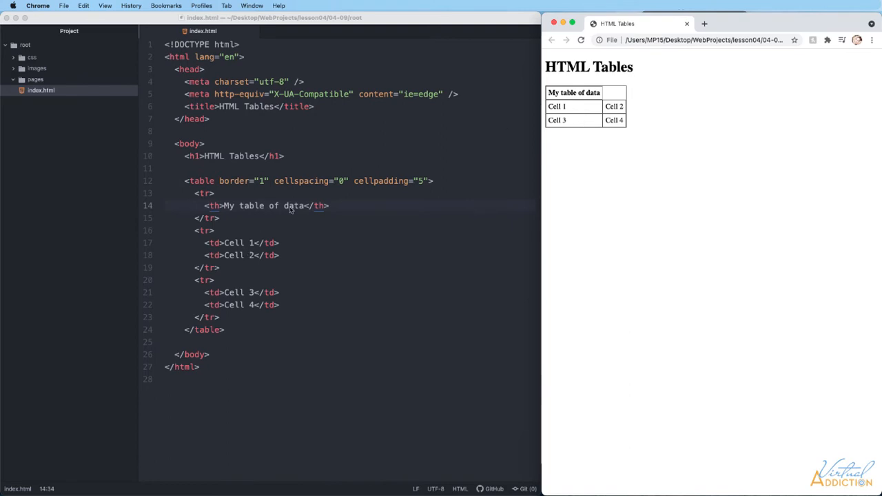
{"action": "mouse_move", "coordinate": [555, 120]}
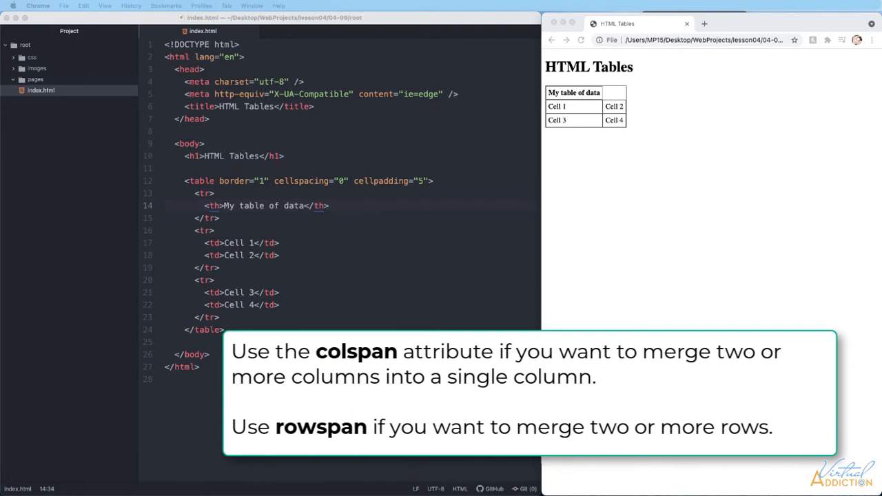
{"action": "mouse_move", "coordinate": [546, 104]}
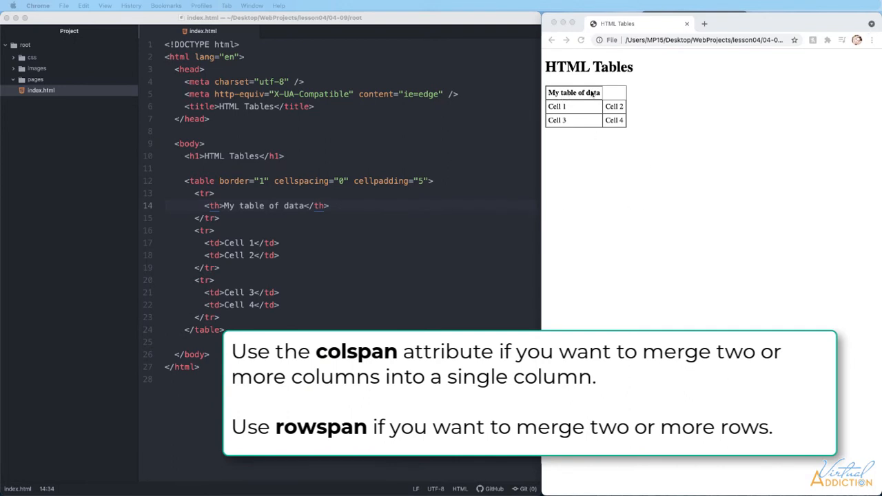
{"action": "mouse_move", "coordinate": [577, 99]}
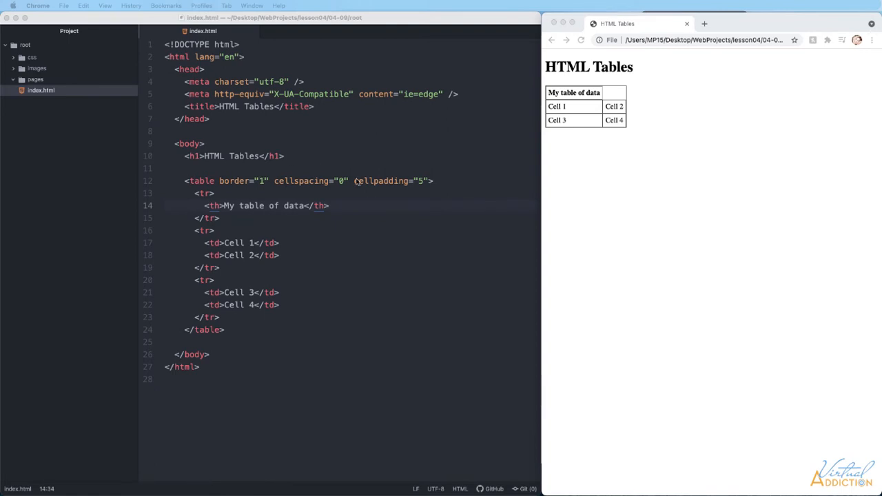
{"action": "mouse_move", "coordinate": [219, 207]}
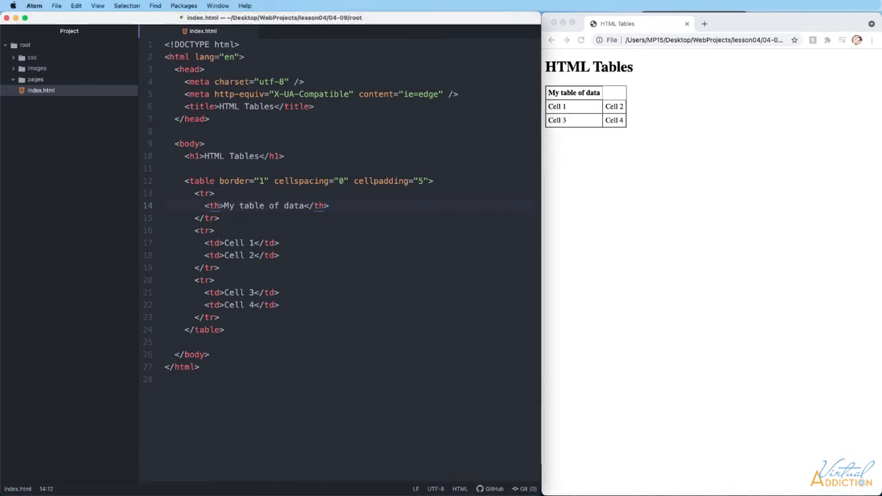
- Add colspan="2" to the 'My table of data' heading cell
{"action": "type", "text": "colspan="}
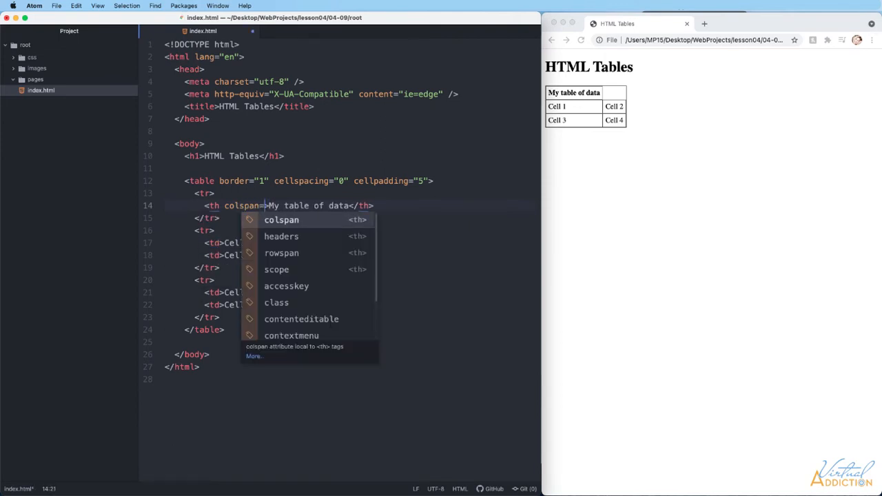
{"action": "type", "text": "2\""}
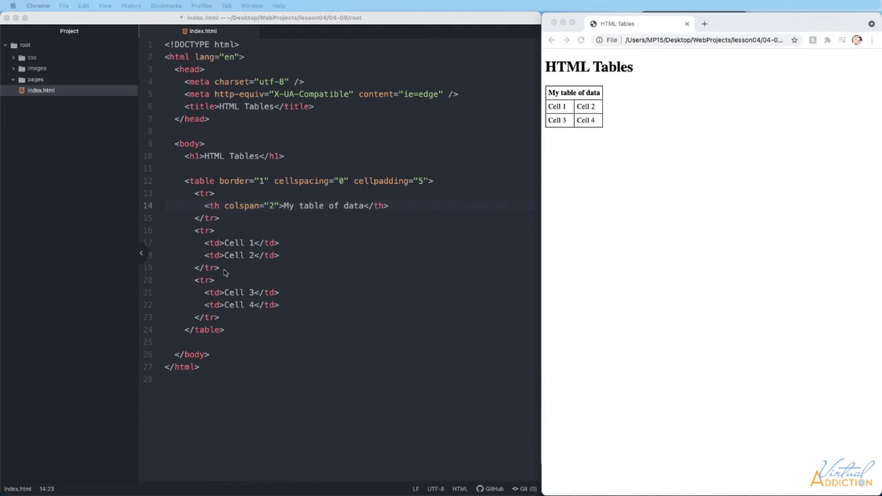
- Below an hr, start a second table with a thead containing an empty row
{"action": "type", "text": "hr>"}
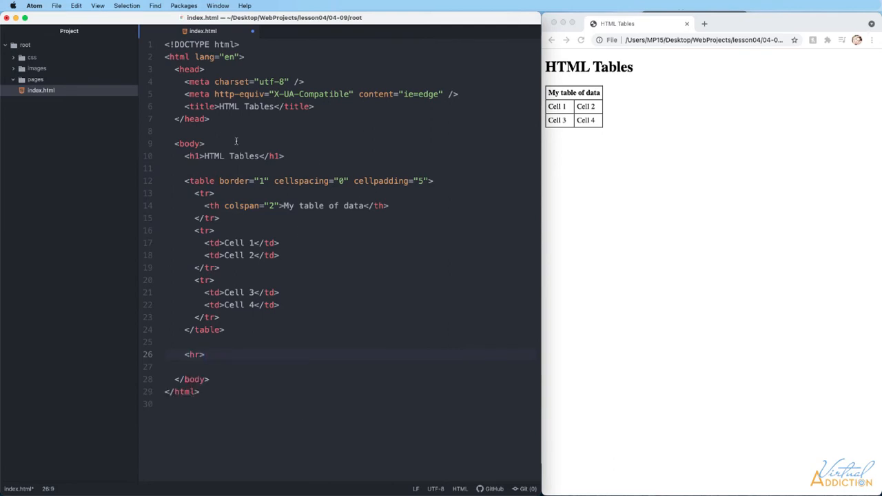
{"action": "left_click", "coordinate": [206, 355]}
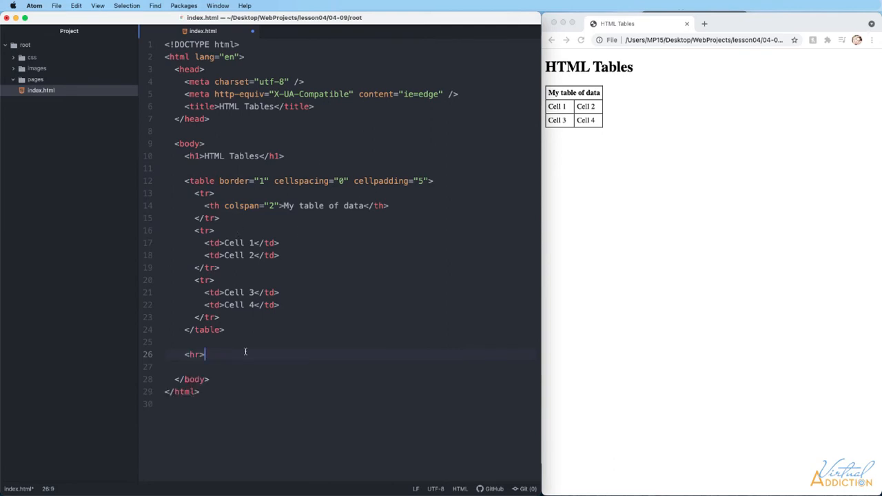
{"action": "key", "text": "Enter"}
{"action": "type", "text": "<table>"}
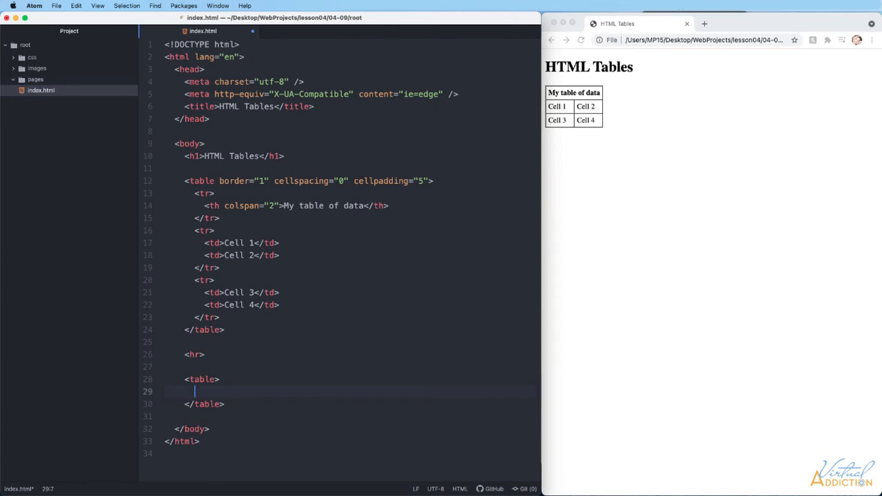
{"action": "type", "text": "thead>"}
{"action": "type", "text": "<tr>"}
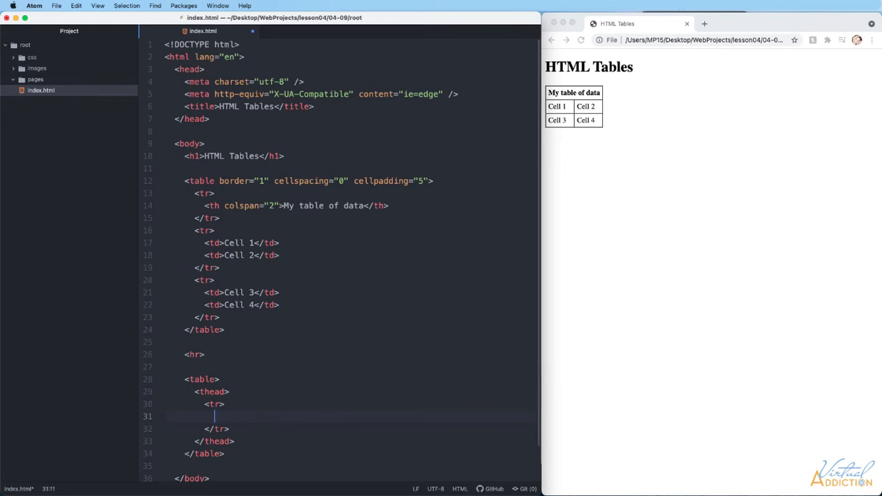
- Add a 'Fruits and Veggies' cell to the thead row and reload the preview
{"action": "type", "text": "td>Fruits and Vegg</td>"}
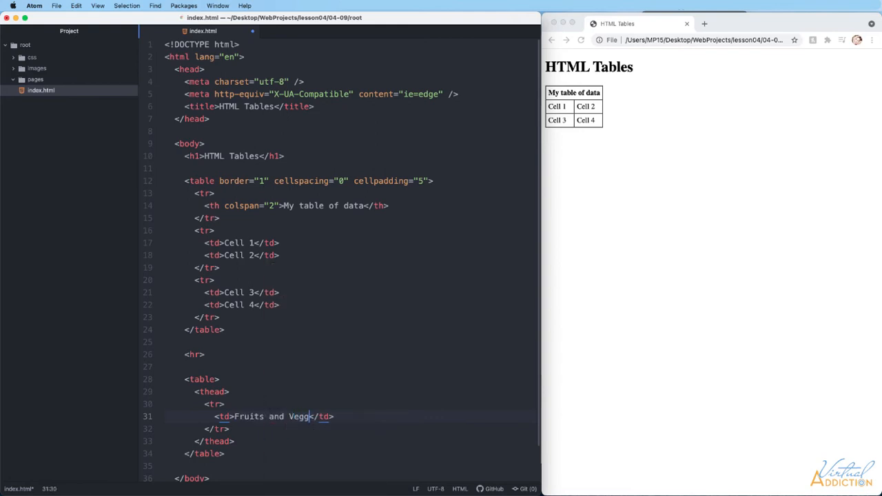
{"action": "type", "text": "ies"}
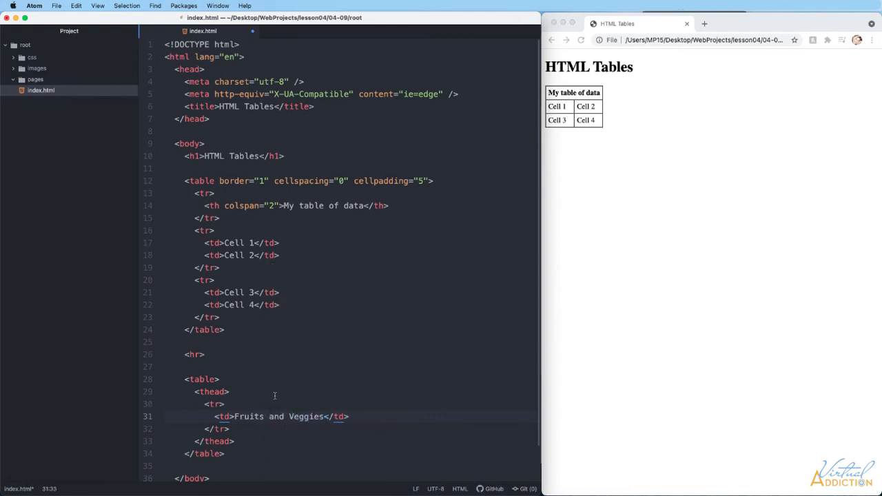
{"action": "scroll", "scroll_direction": "down", "scroll_amount": 3}
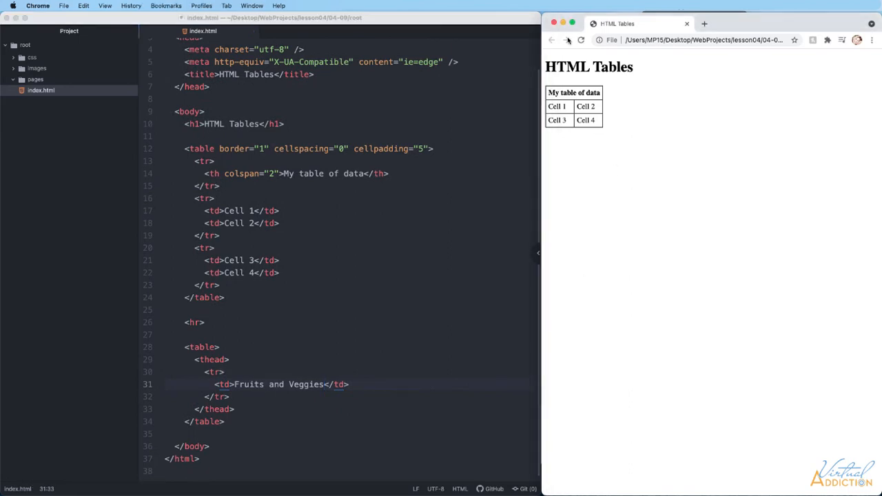
{"action": "left_click", "coordinate": [580, 39]}
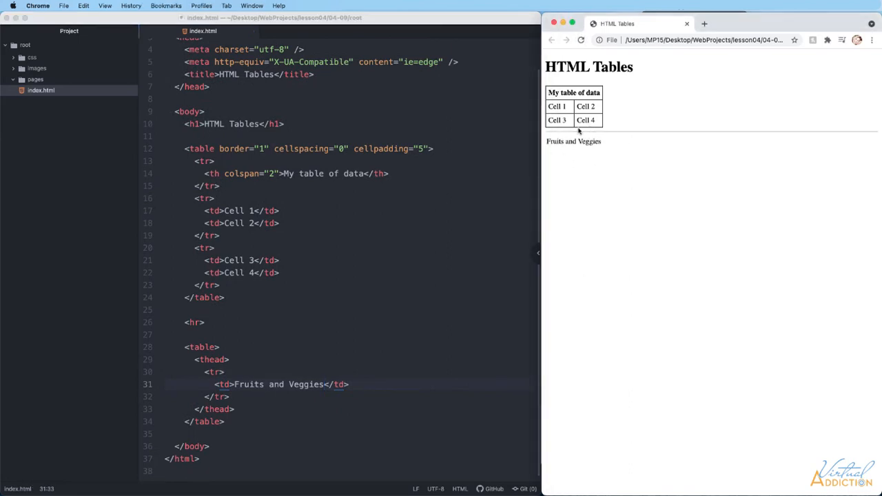
{"action": "mouse_move", "coordinate": [551, 148]}
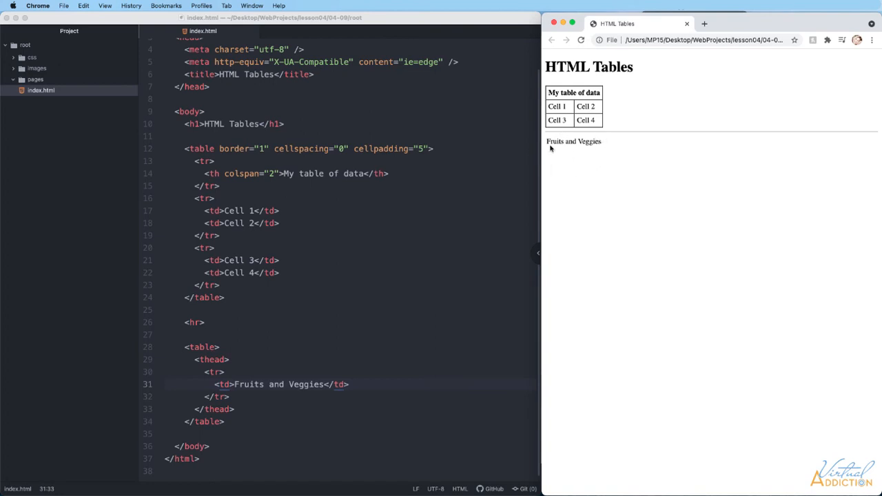
{"action": "mouse_move", "coordinate": [234, 364]}
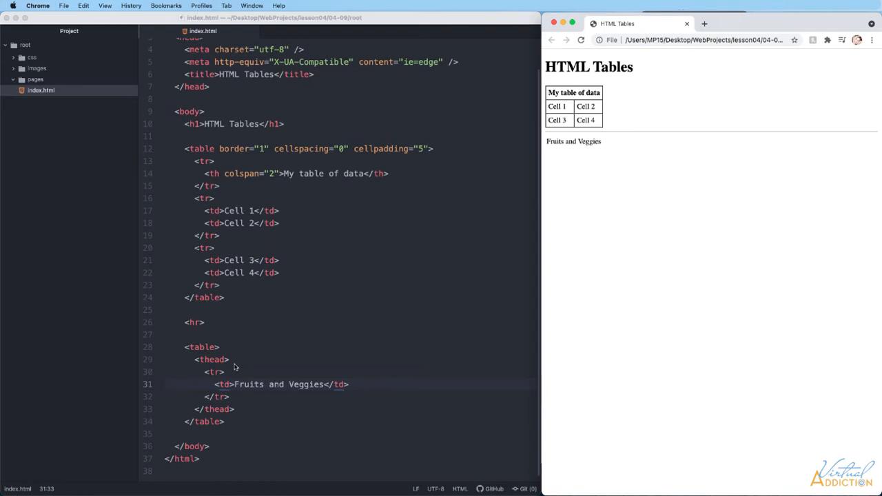
{"action": "mouse_move", "coordinate": [224, 362]}
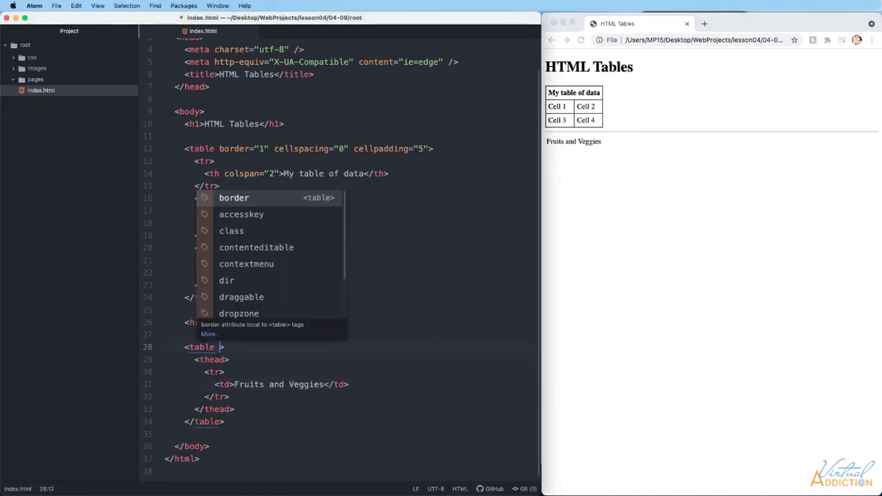
- Give the second table tag border="2", cellspacing="0" and cellpadding="4"
{"action": "type", "text": "border=\"\""}
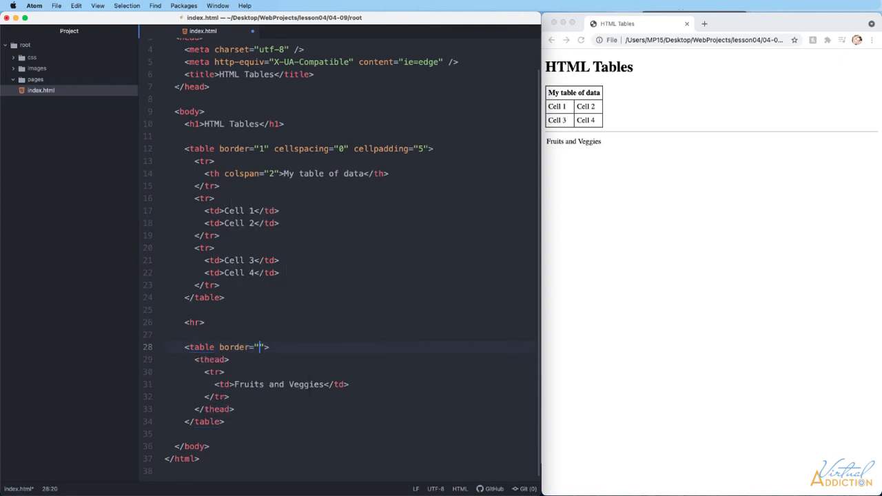
{"action": "type", "text": "2"}
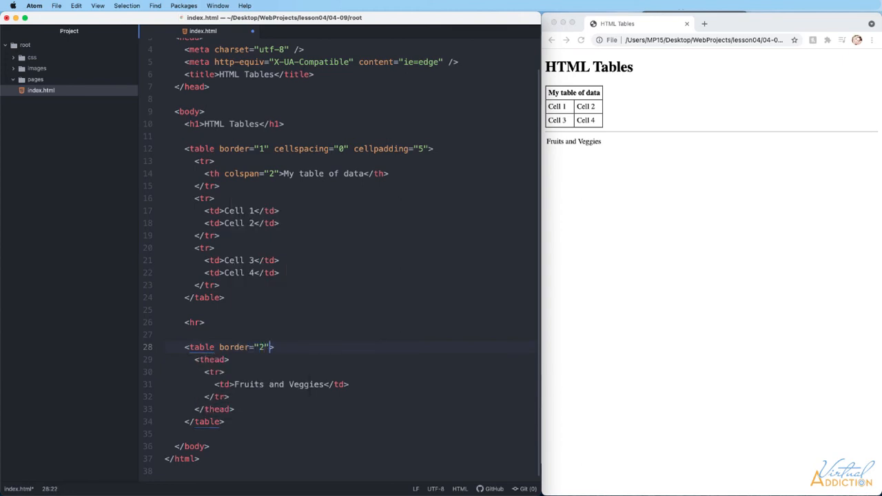
{"action": "type", "text": "cellspacing=\"0\""}
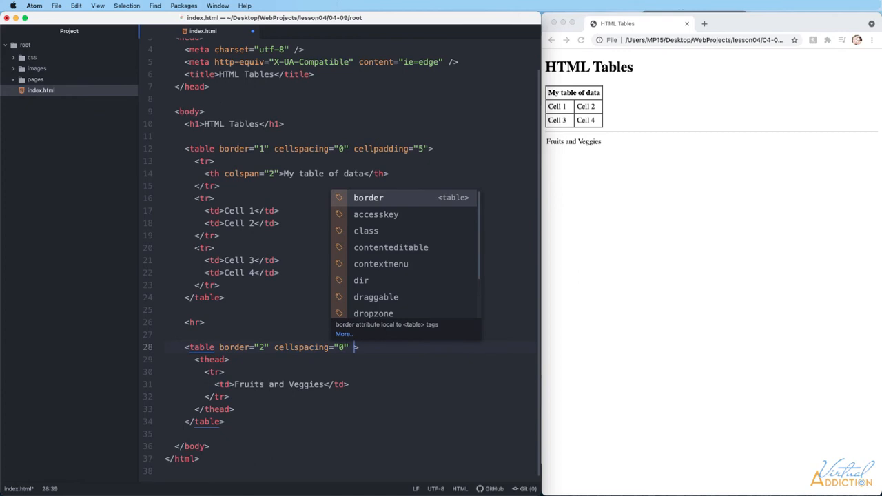
{"action": "type", "text": "cellpadding=\"4"}
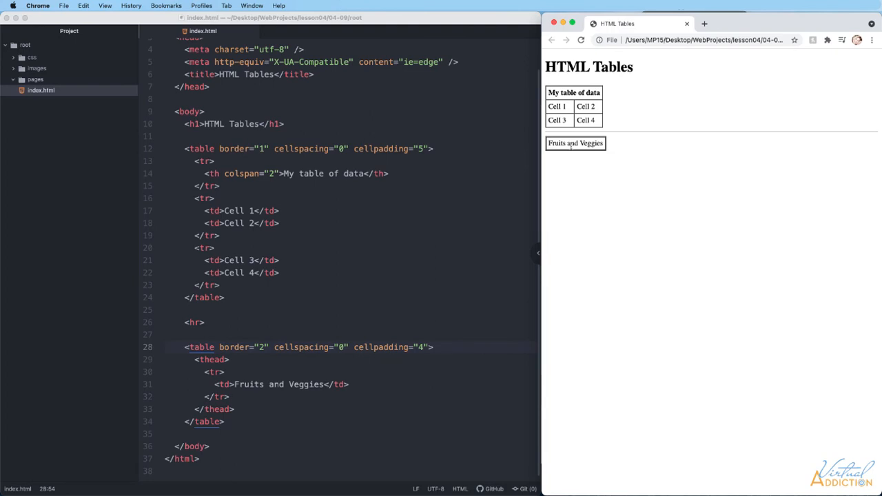
{"action": "mouse_move", "coordinate": [590, 152]}
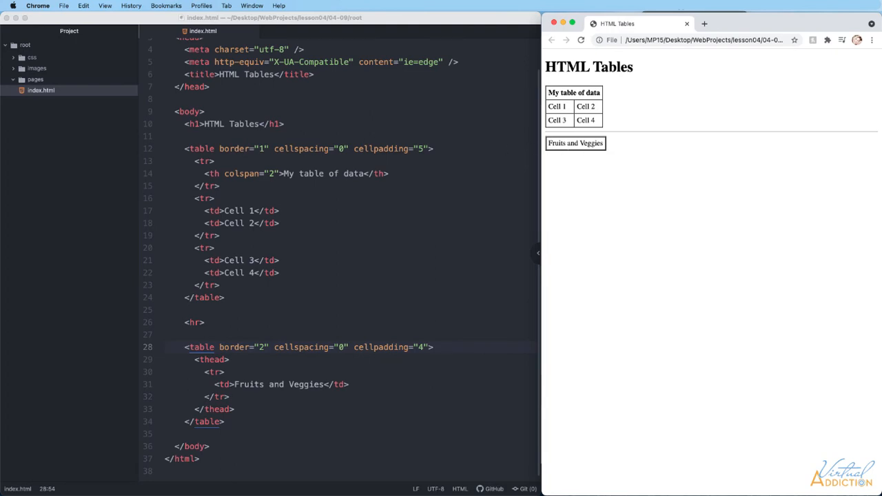
{"action": "mouse_move", "coordinate": [253, 405]}
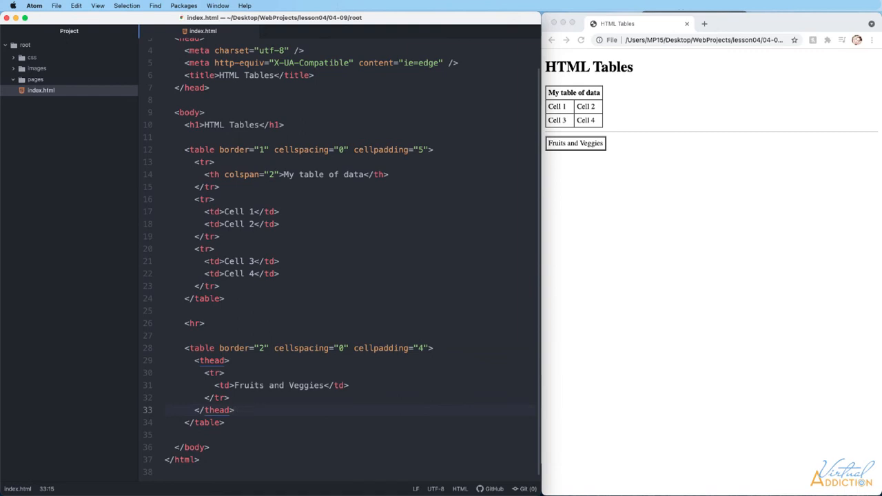
- Add a tfoot row with a single '&copy; 2021 food' cell to the second table
{"action": "type", "text": "tfoot>"}
{"action": "type", "text": "<tr>"}
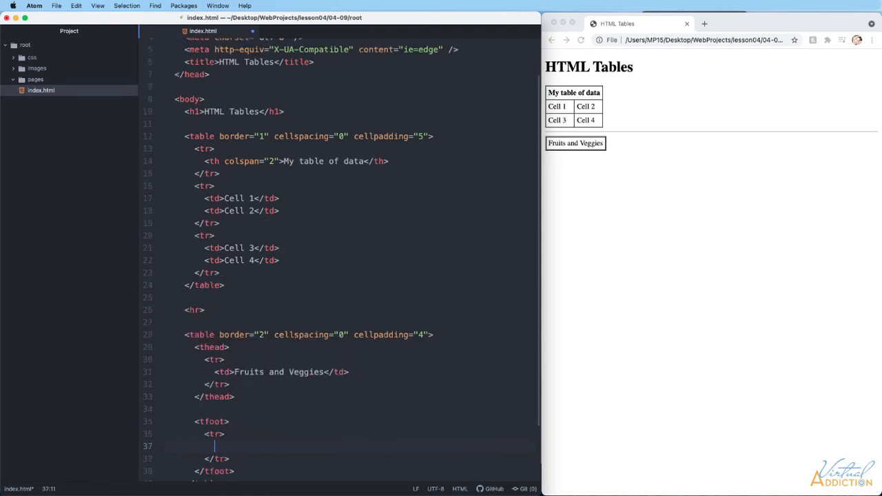
{"action": "type", "text": "<td></td>"}
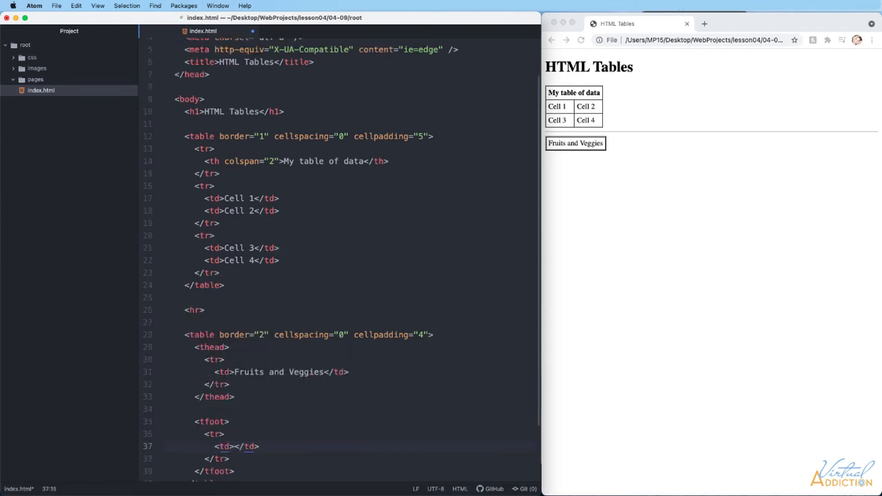
{"action": "type", "text": "2021 f"}
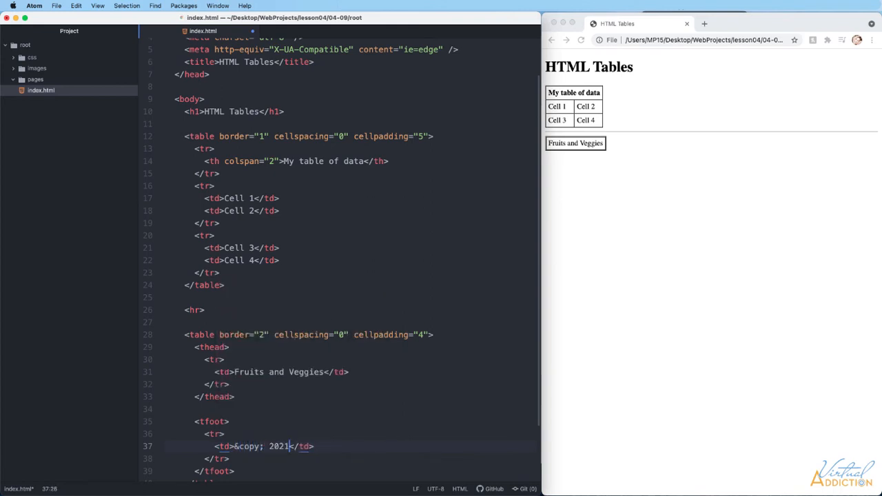
{"action": "type", "text": "food"}
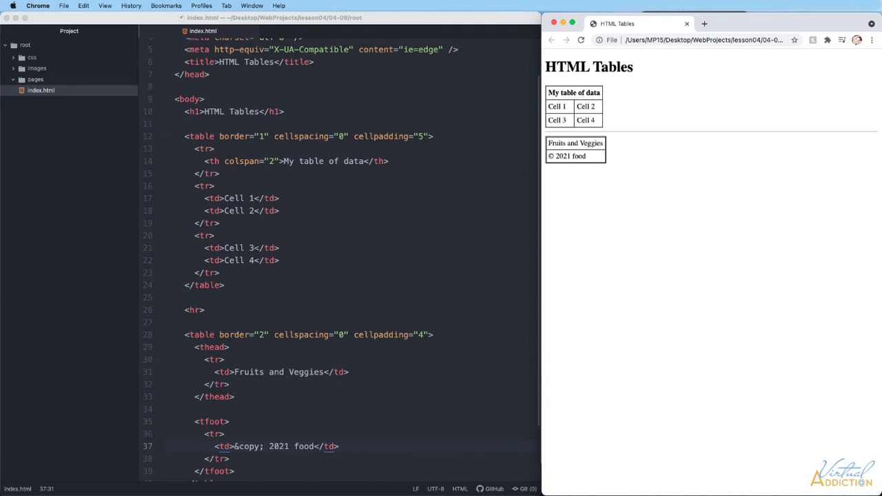
{"action": "scroll", "scroll_direction": "down", "scroll_amount": 3}
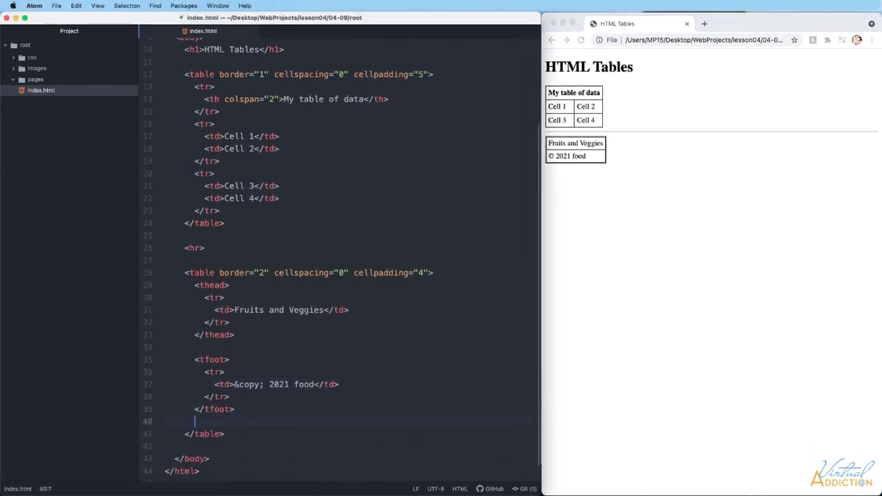
- Add a tbody with a 'Fruit' heading row and Mango, Blueberry, Orange, Pineapple, Strawberry cells
{"action": "type", "text": "tbody>"}
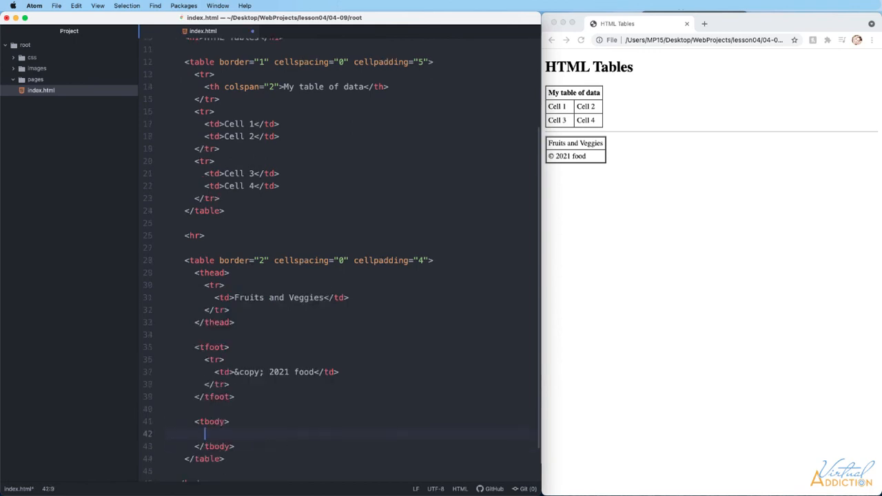
{"action": "type", "text": "<tr>"}
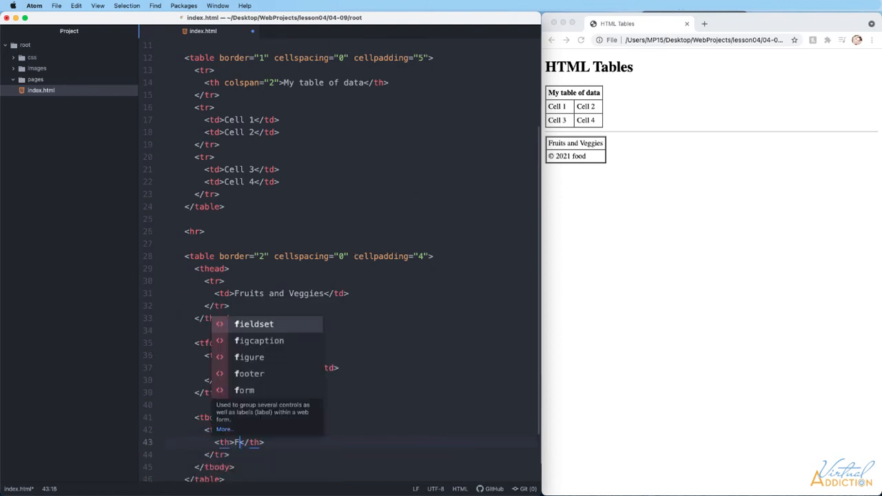
{"action": "type", "text": "ruit"}
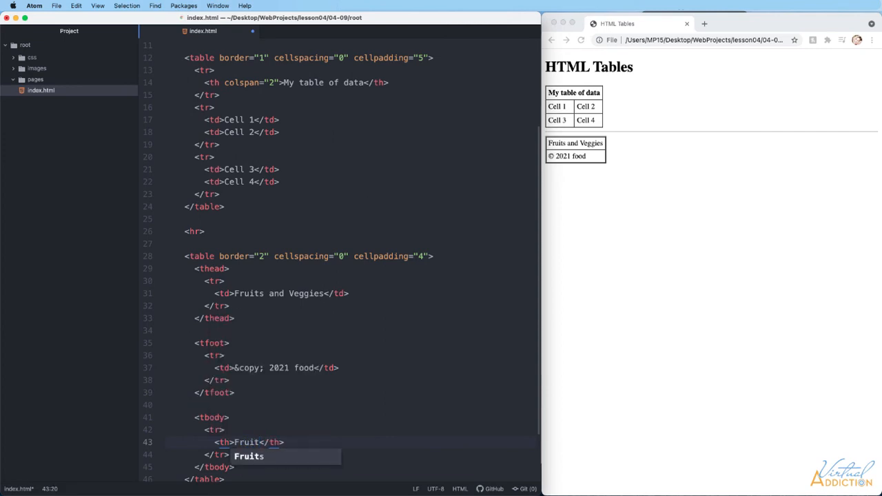
{"action": "scroll", "scroll_direction": "down", "scroll_amount": 3}
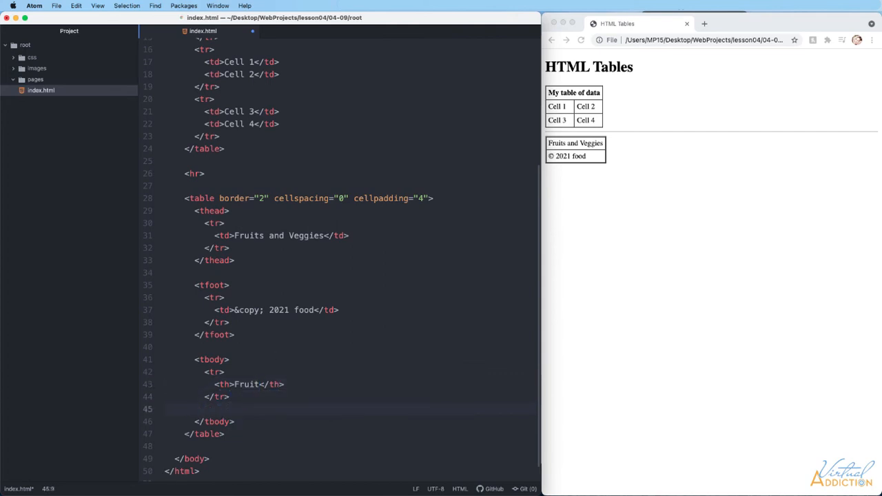
{"action": "type", "text": "Mango</td>"}
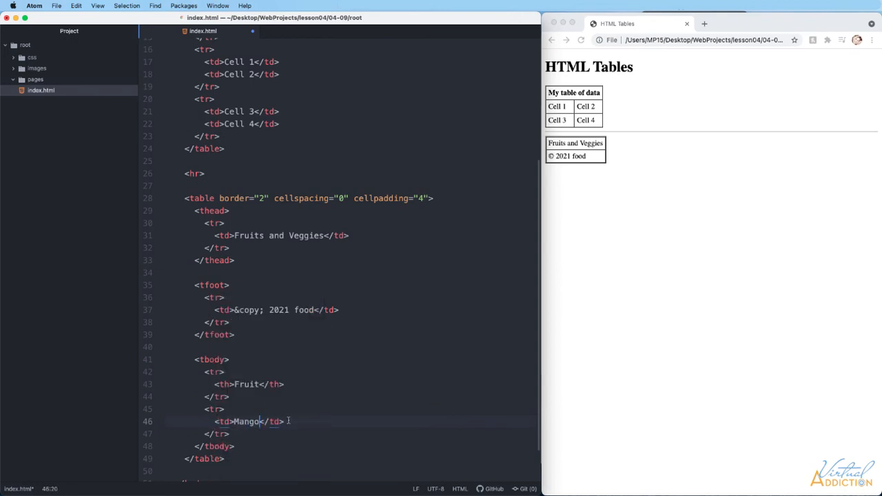
{"action": "type", "text": "tf"}
{"action": "type", "text": "<td>Pineapple</td>"}
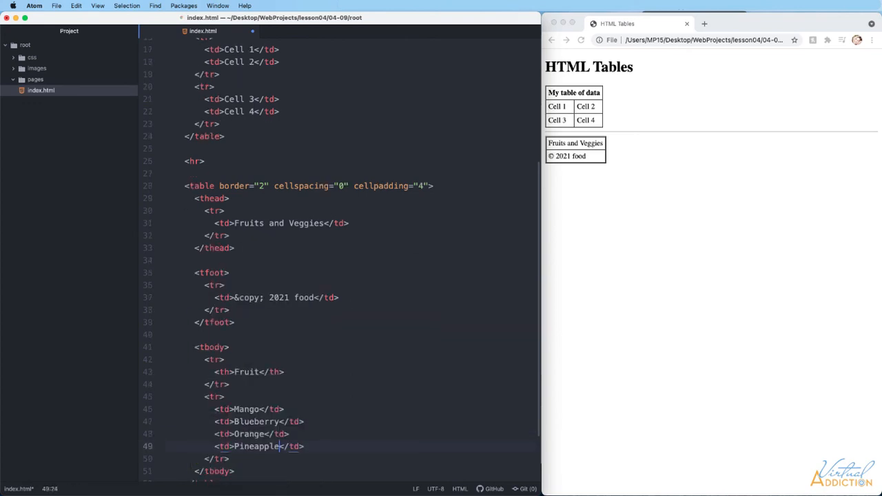
{"action": "type", "text": "<td>Strawberry</td>"}
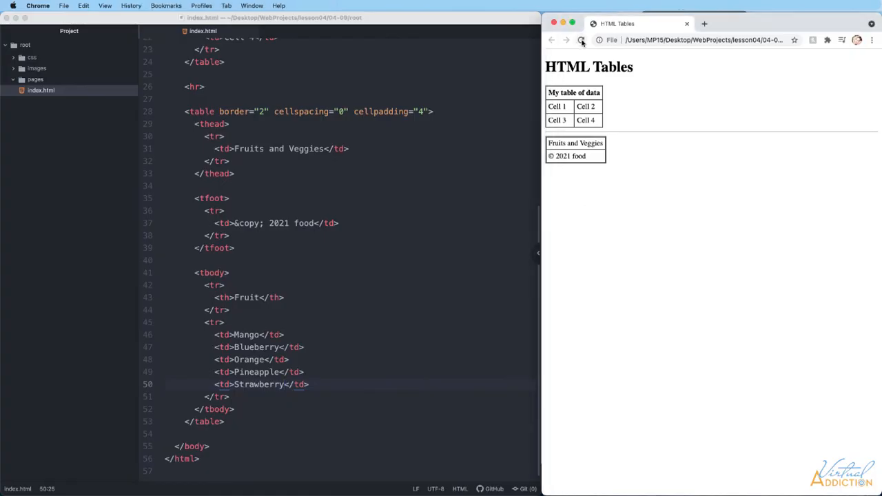
- Reload Chrome to show the bold Fruit heading and the five-fruit row
{"action": "left_click", "coordinate": [581, 39]}
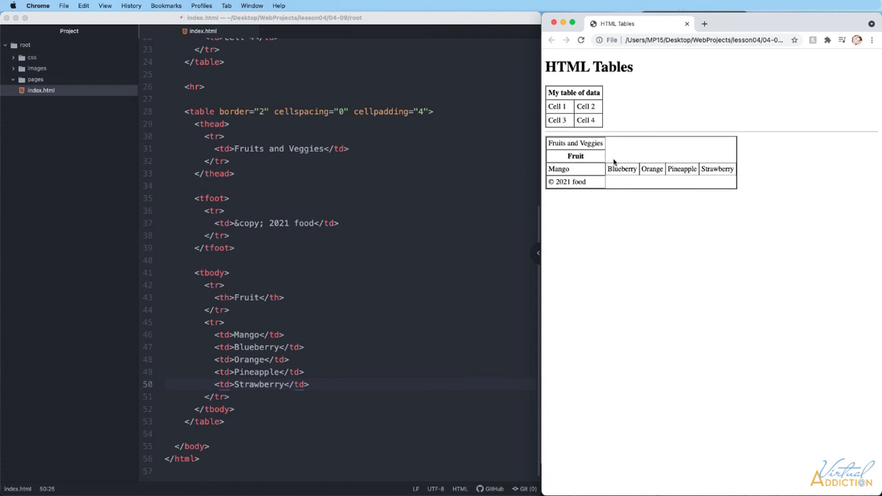
{"action": "mouse_move", "coordinate": [594, 171]}
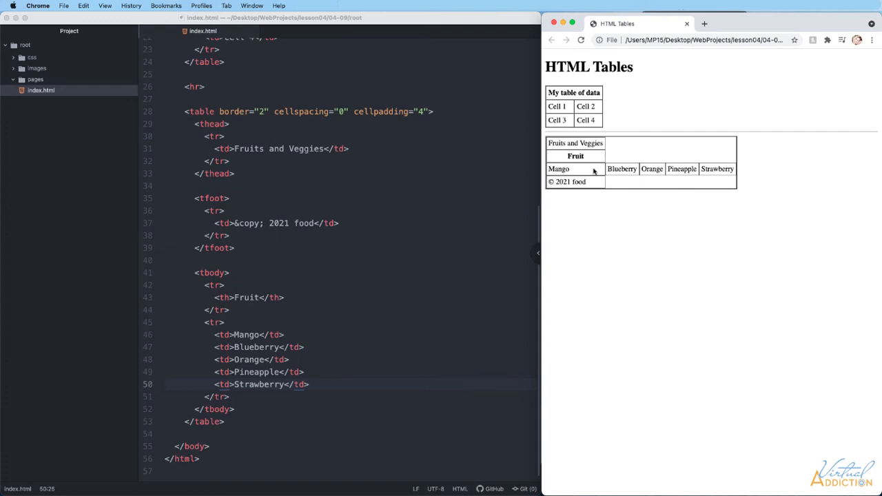
{"action": "mouse_move", "coordinate": [626, 177]}
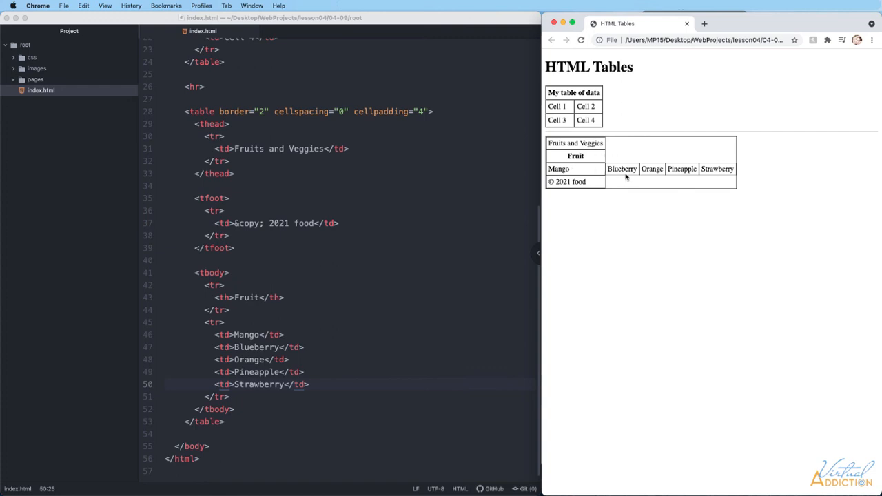
{"action": "mouse_move", "coordinate": [673, 169]}
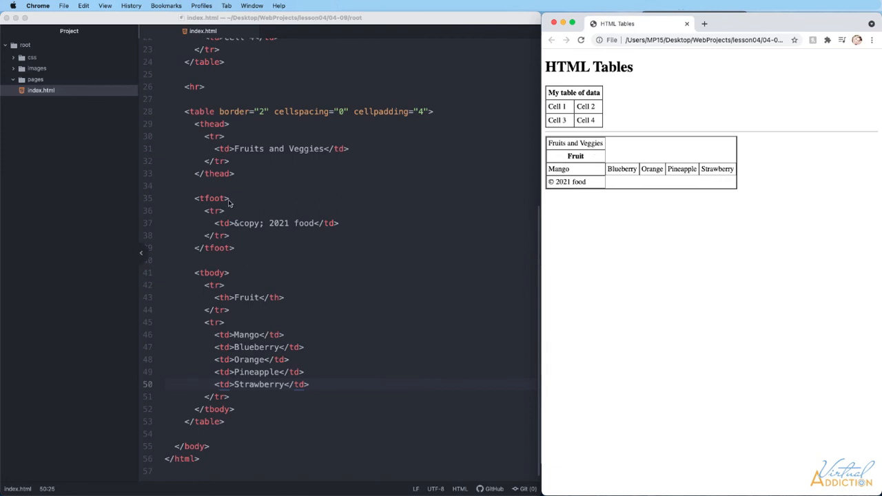
{"action": "mouse_move", "coordinate": [232, 233]}
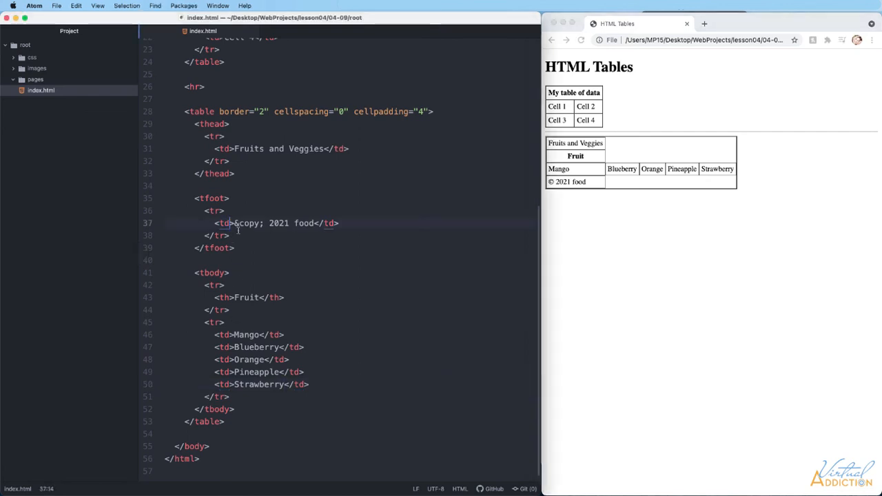
- Add colspan="5" to the Fruits and Veggies header, footer and Fruit heading cells
{"action": "type", "text": "colspan="}
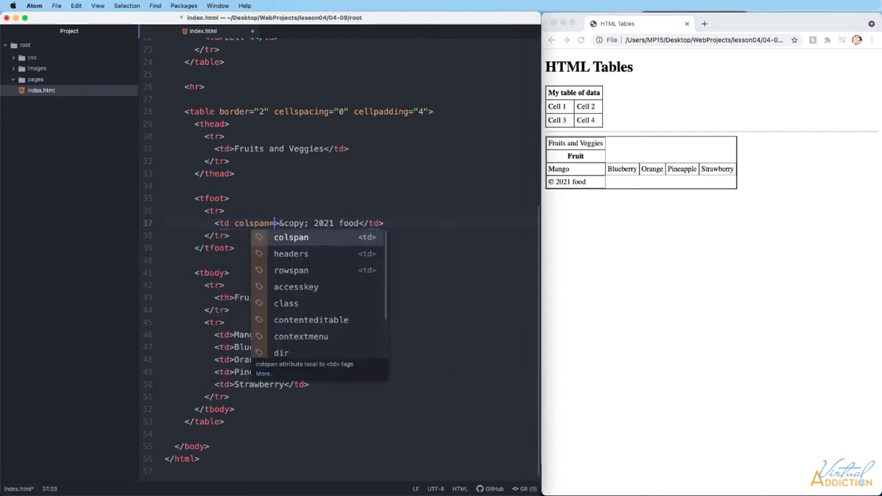
{"action": "type", "text": "5\">"}
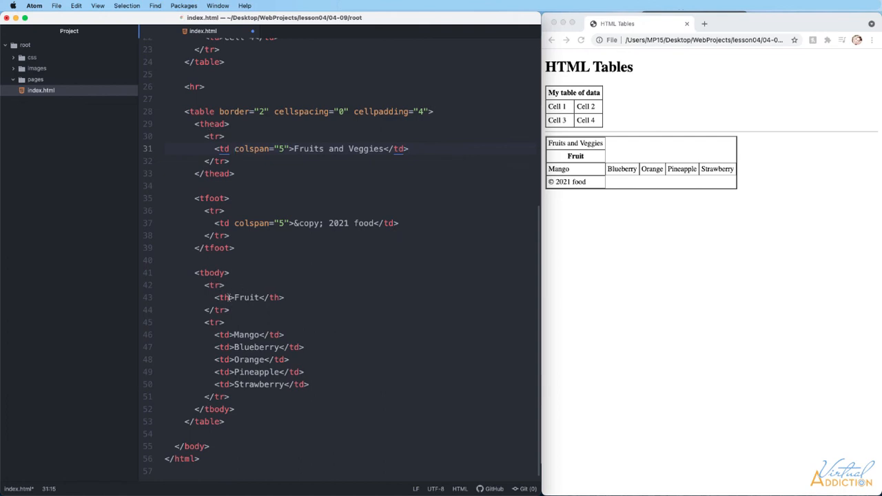
{"action": "type", "text": "colspan=\"5\""}
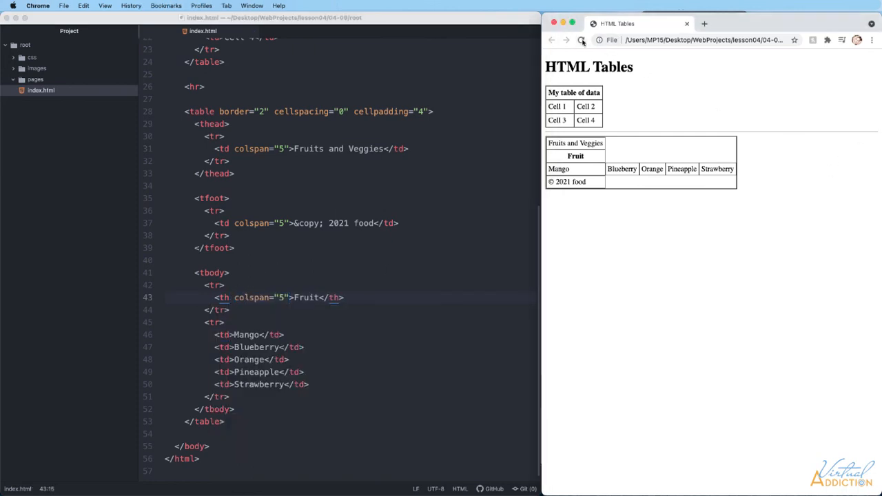
- Reload Chrome and select the now-spanning Fruit heading to inspect it
{"action": "left_click", "coordinate": [582, 40]}
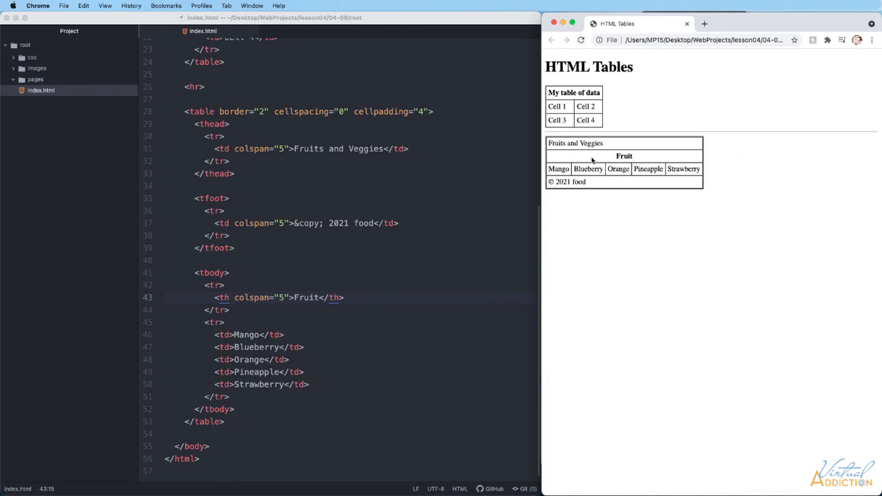
{"action": "mouse_move", "coordinate": [619, 156]}
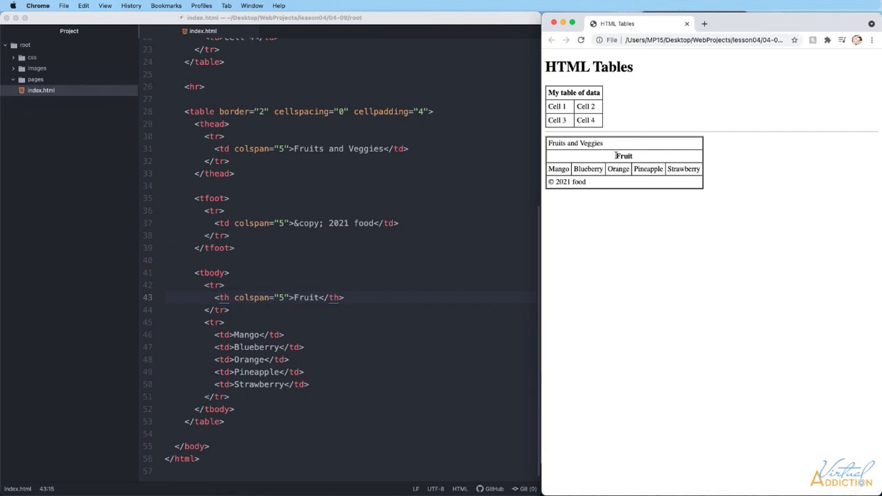
{"action": "double_click", "coordinate": [624, 156]}
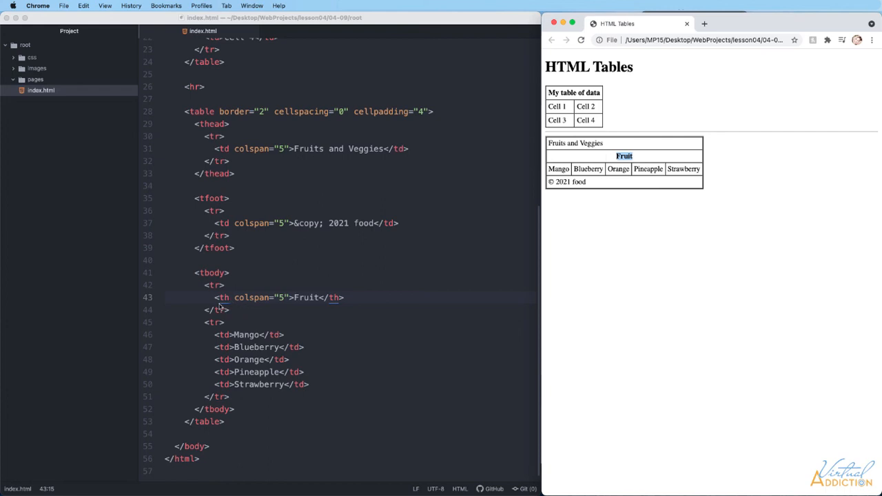
{"action": "mouse_move", "coordinate": [620, 164]}
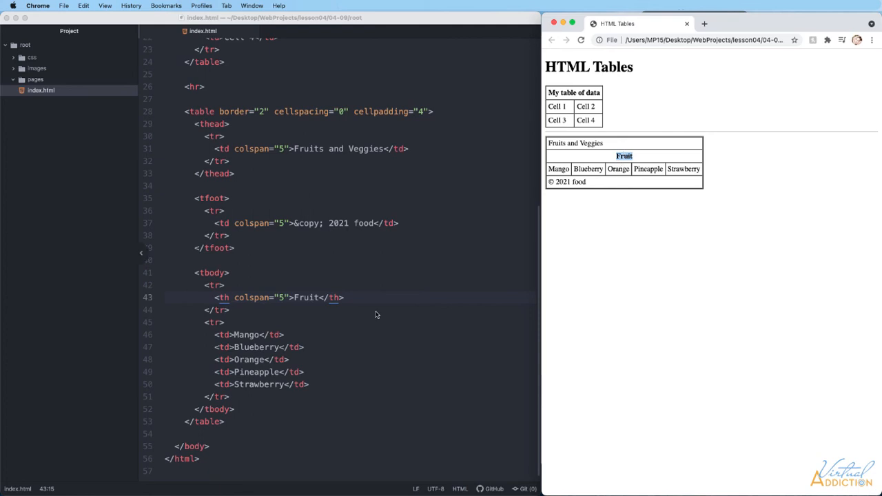
{"action": "mouse_move", "coordinate": [234, 398]}
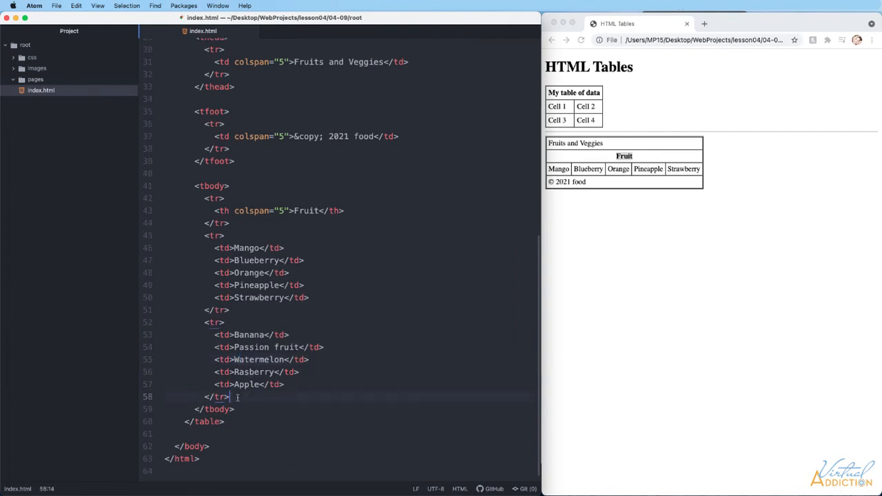
- Add a five-column 'Veggies' heading row and a Carrots, Cucumber, Peppers, Spinach, Avocado row
{"action": "key", "text": "Enter"}
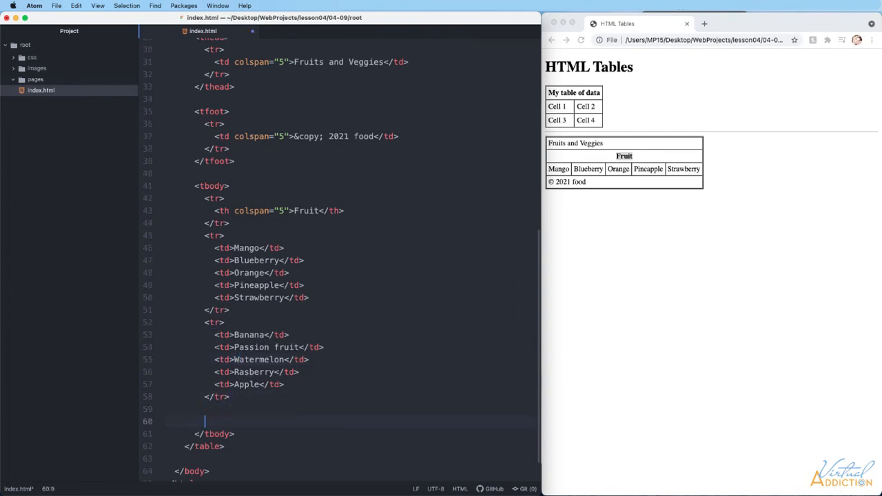
{"action": "type", "text": "<tr>"}
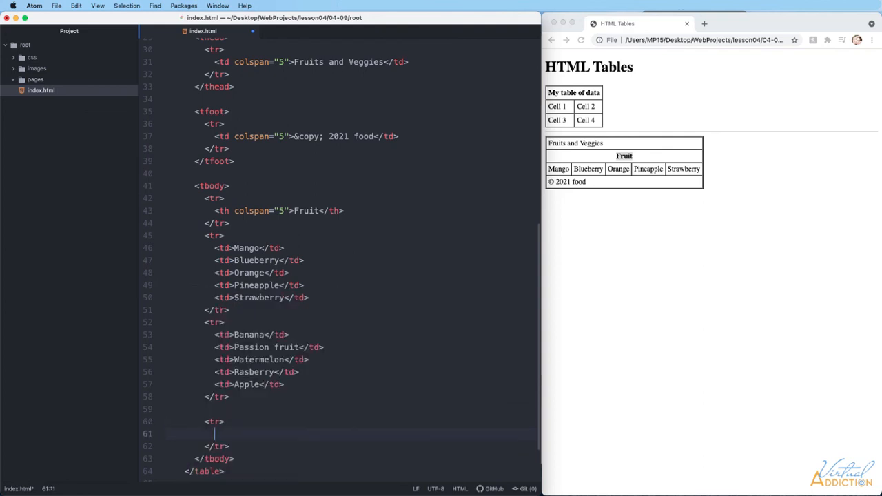
{"action": "type", "text": "<th></th>"}
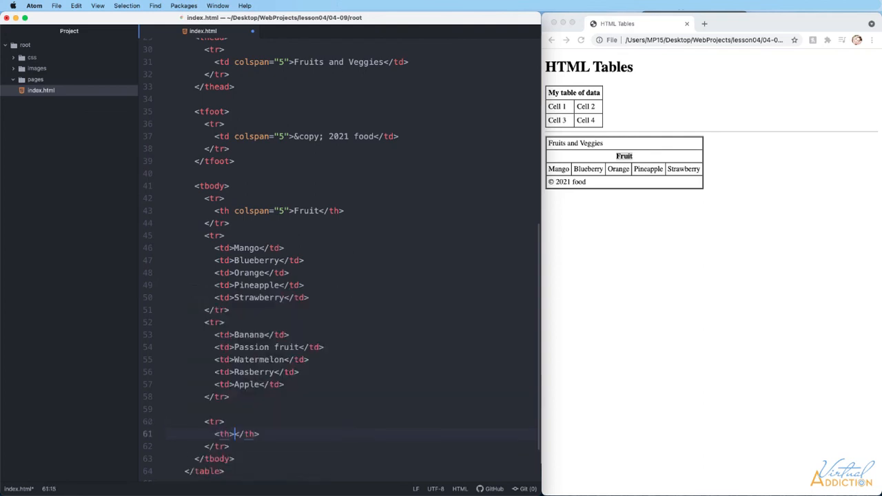
{"action": "type", "text": "Veggies"}
{"action": "type", "text": "<td>Carrots</td>"}
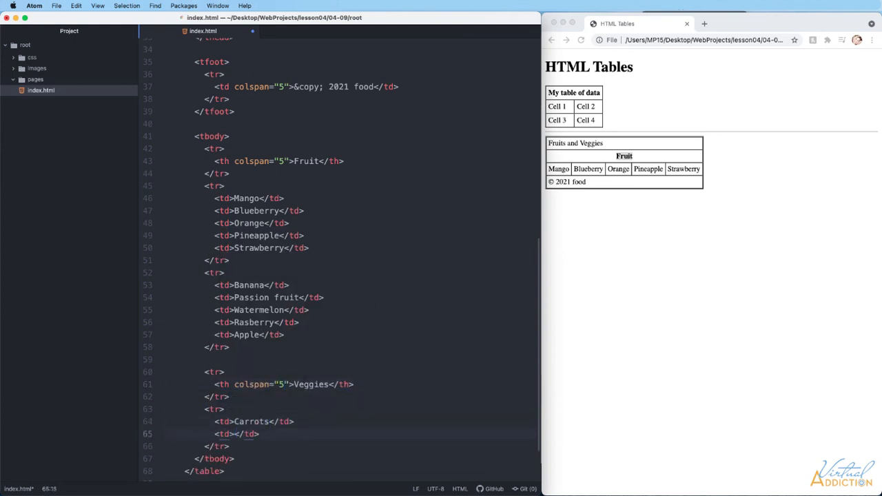
{"action": "type", "text": "Cucumber"}
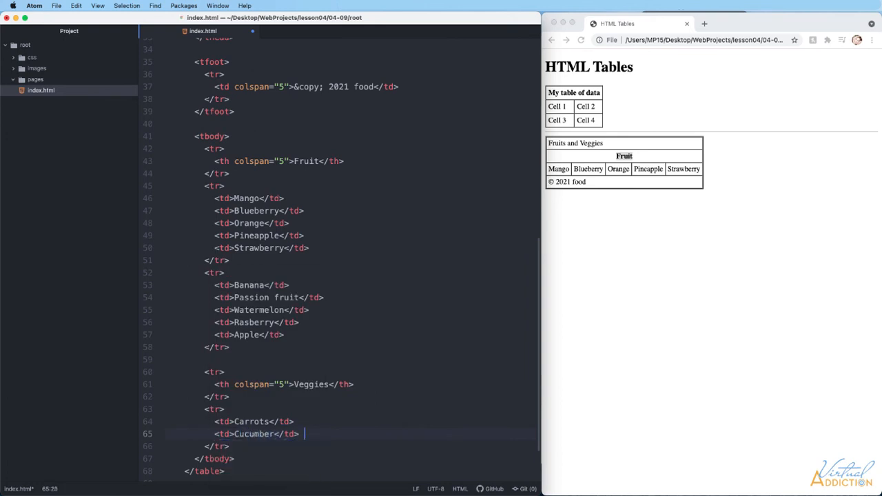
{"action": "type", "text": "<td>Peppers</td>"}
{"action": "type", "text": "<td>Avocado</td>"}
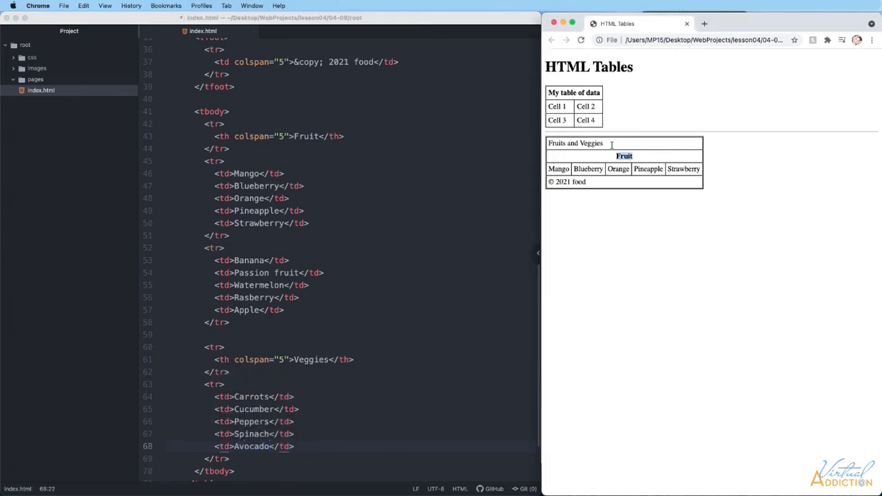
- Reload Chrome and scroll to see the Veggies heading and vegetable row above the footer
{"action": "left_click", "coordinate": [579, 39]}
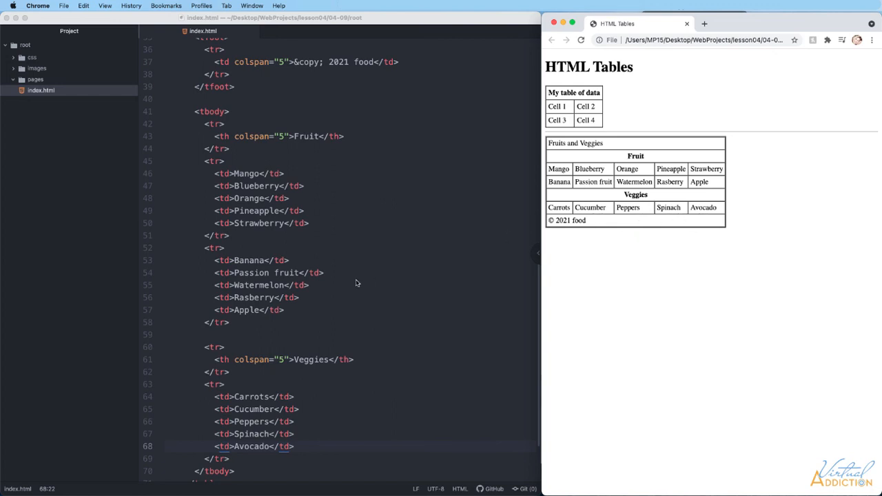
{"action": "scroll", "scroll_direction": "down", "scroll_amount": 3}
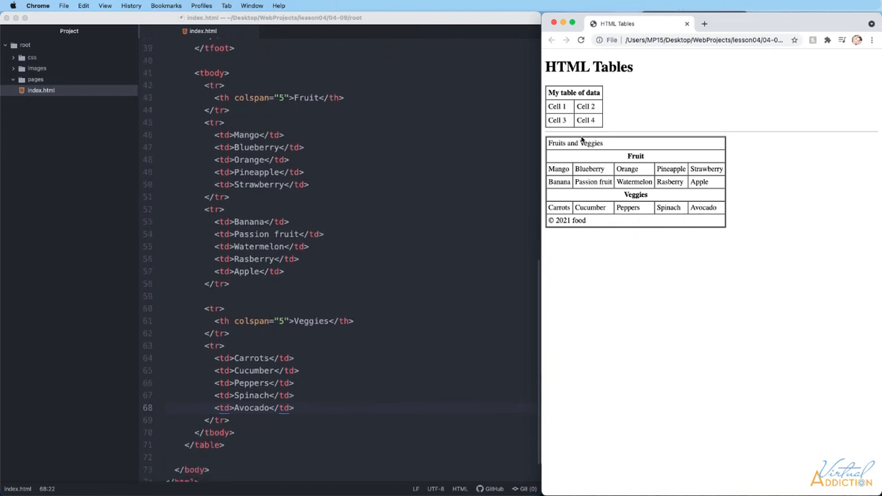
{"action": "mouse_move", "coordinate": [367, 169]}
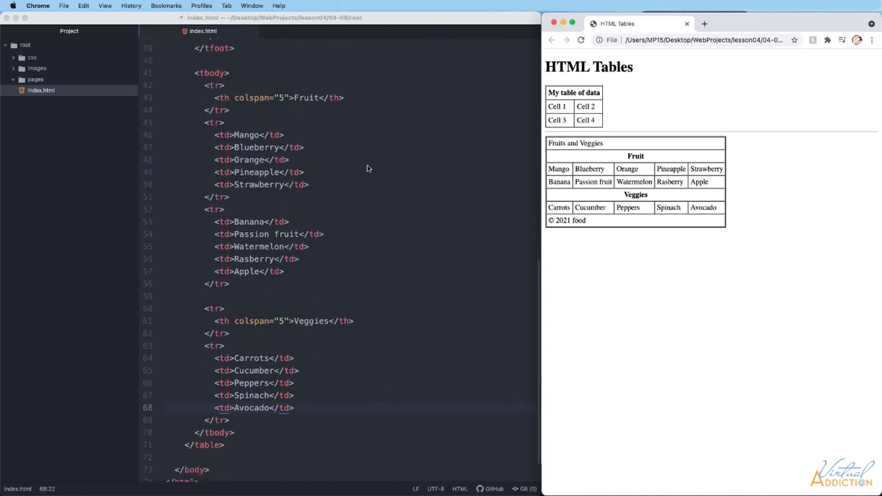